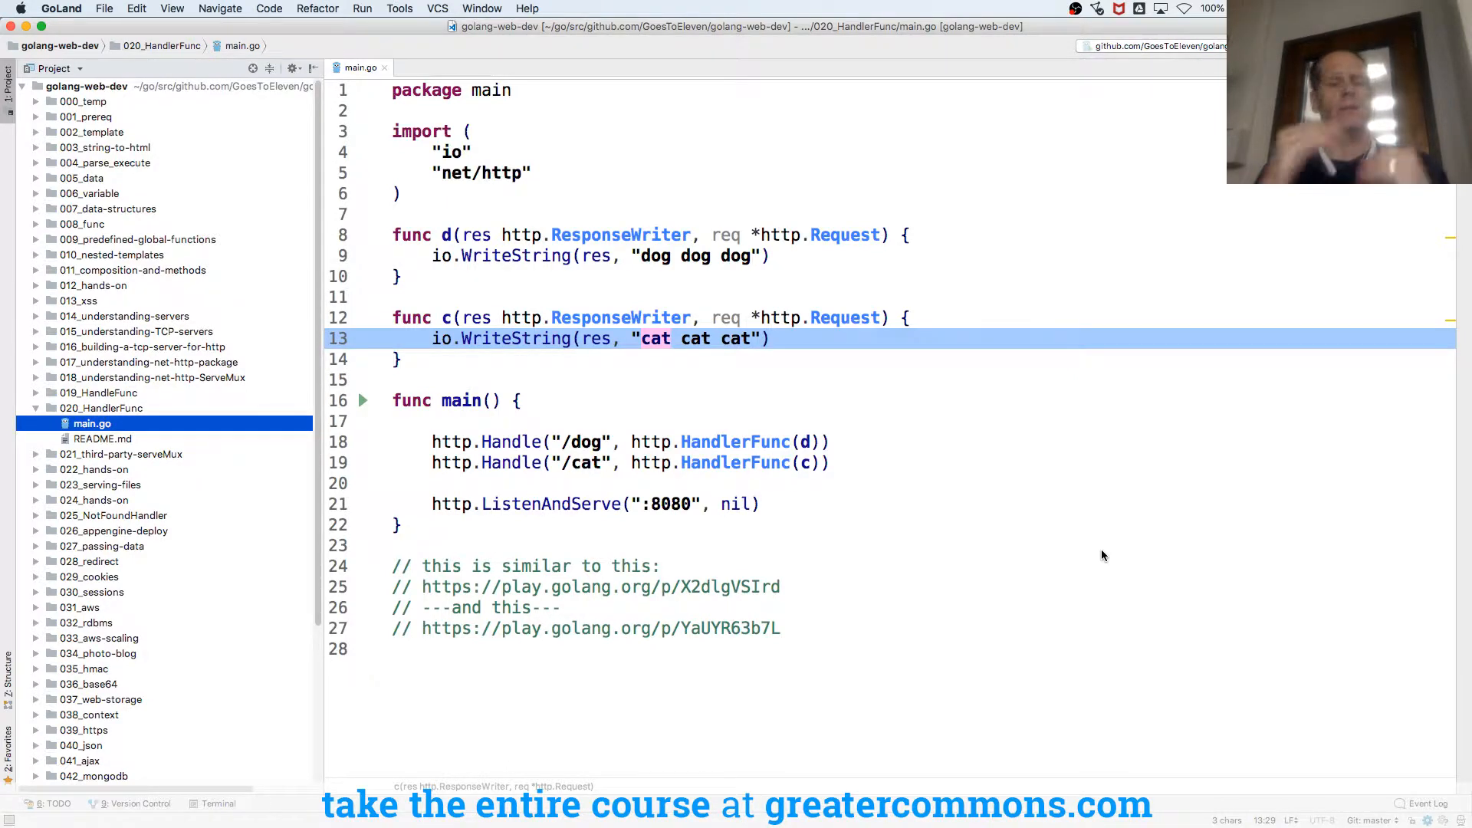
Step: Switch to Chrome and step through 'listenandserve' matches until the net/http Index entry shows
key("cmd+tab")
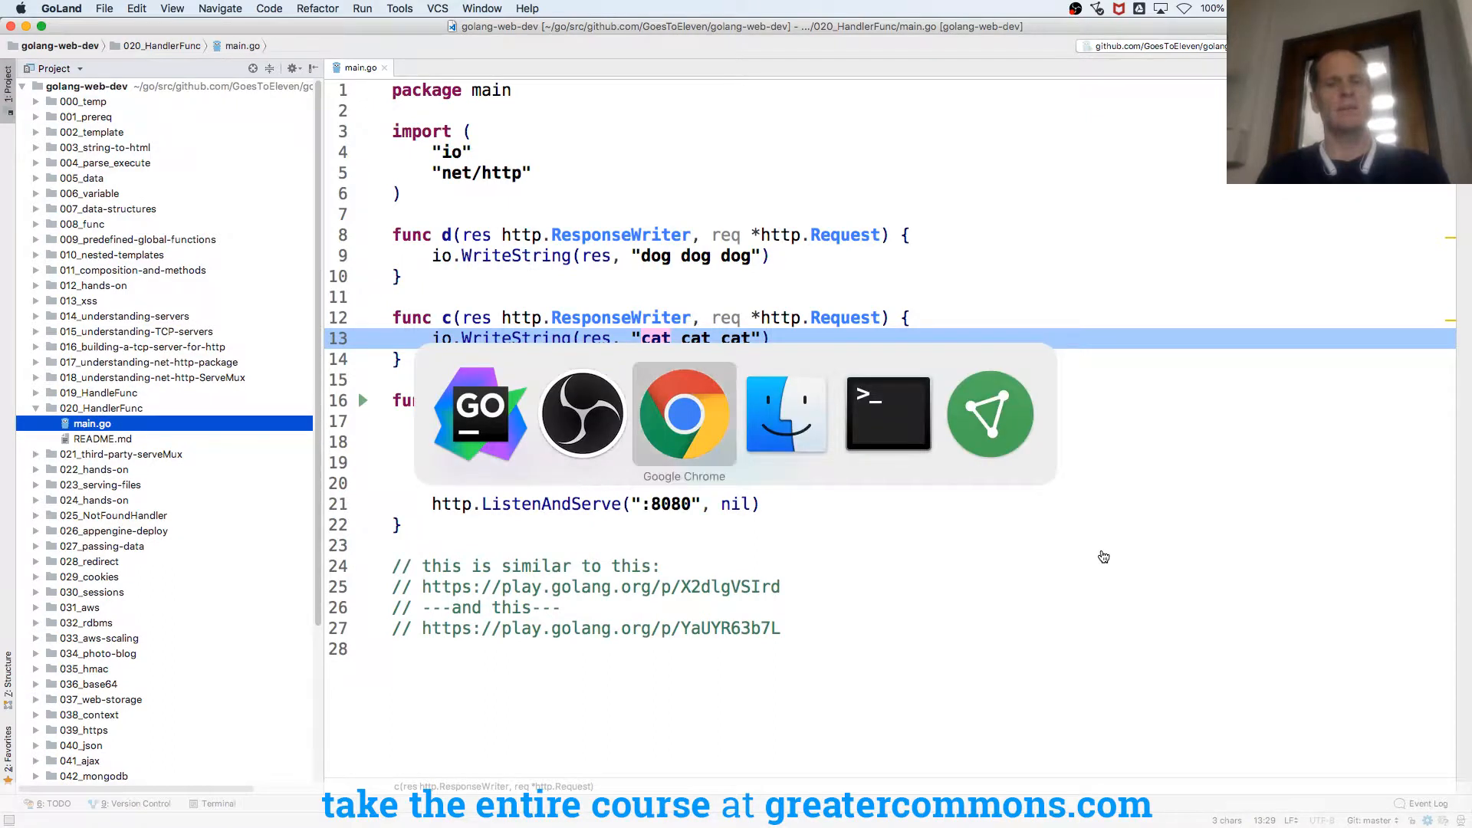
left_click(684, 413)
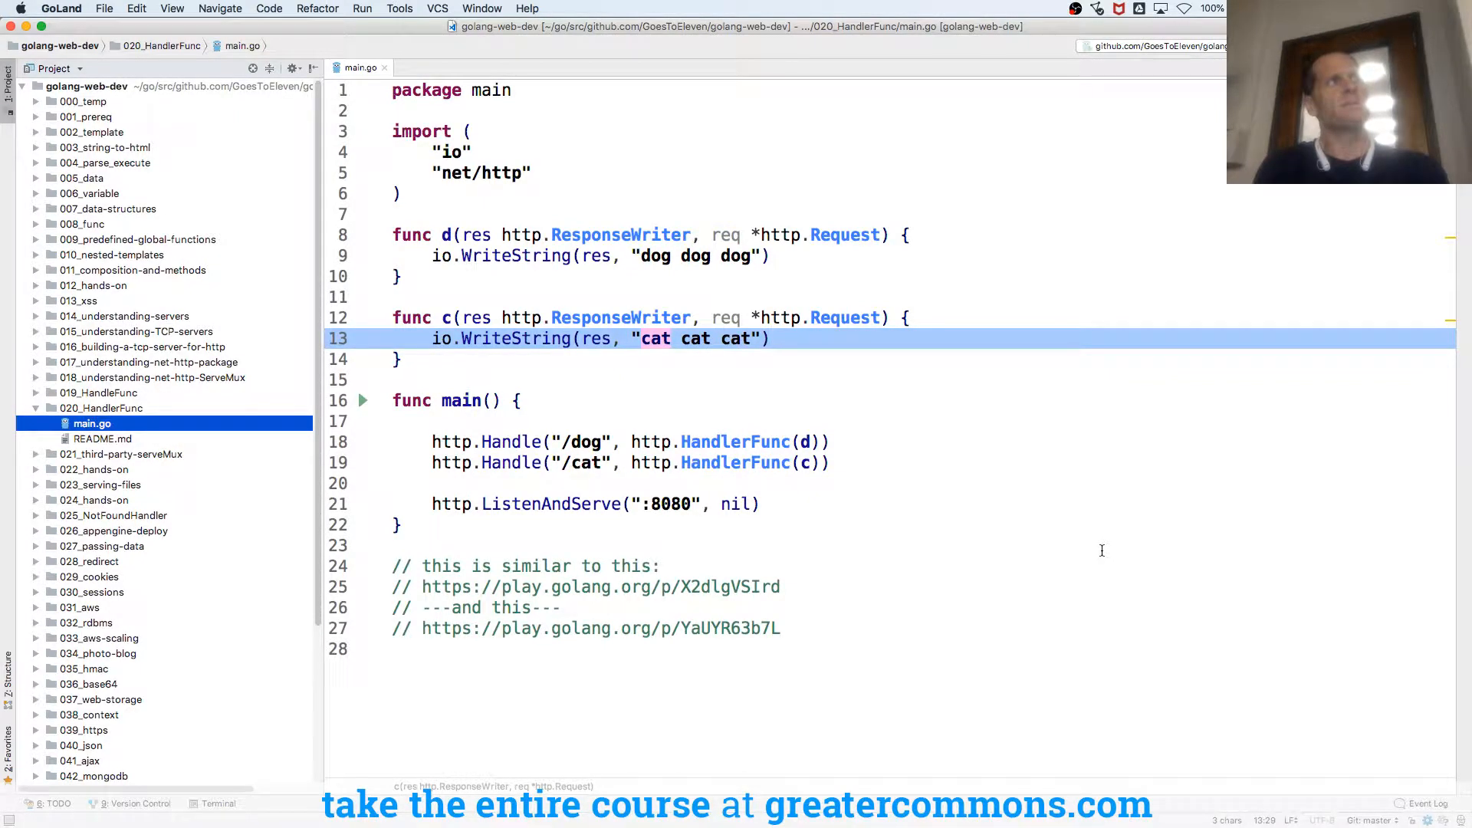
key("cmd+tab")
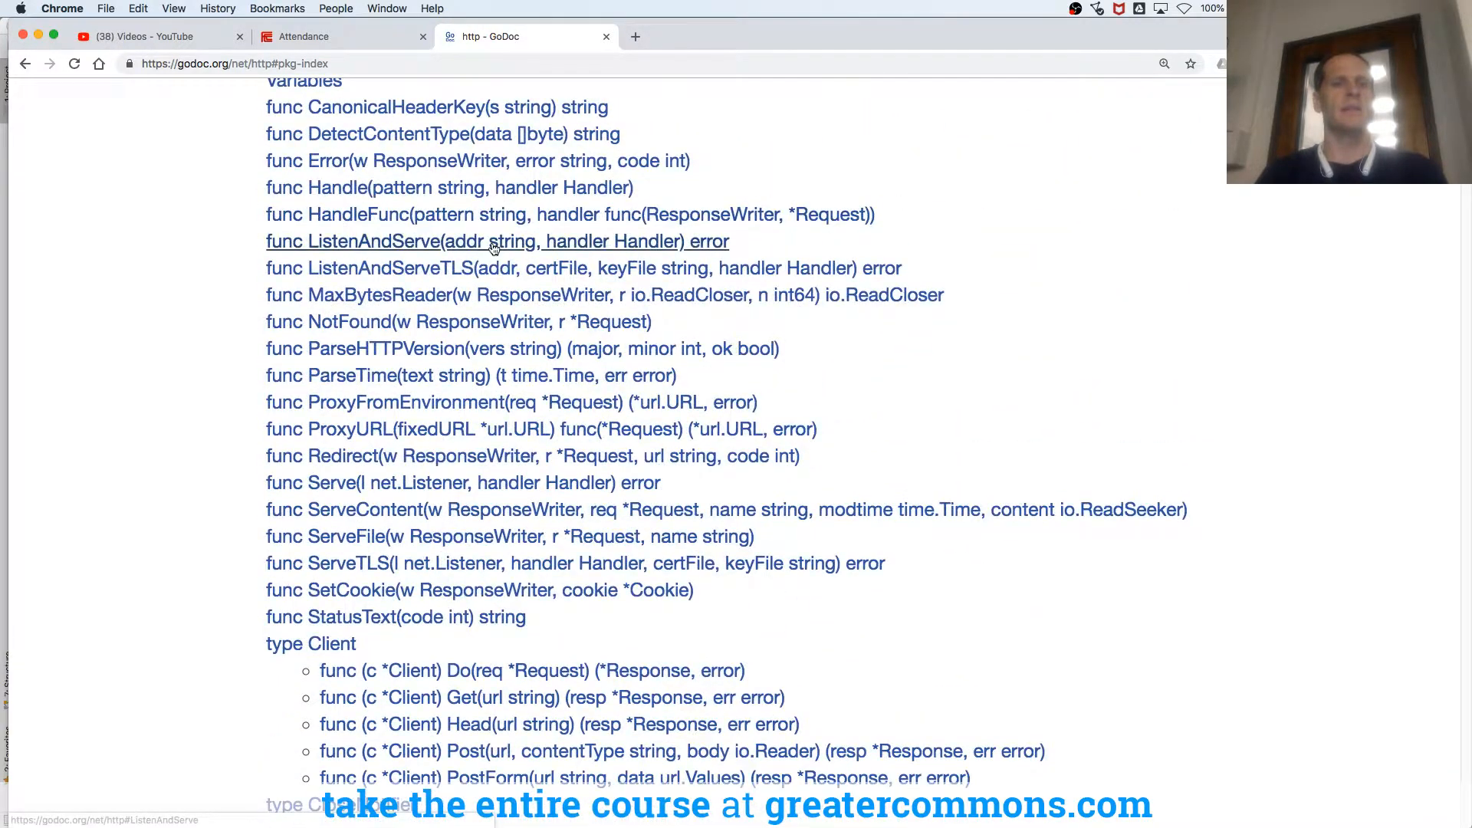
mouse_move(460, 273)
type("listenandserve")
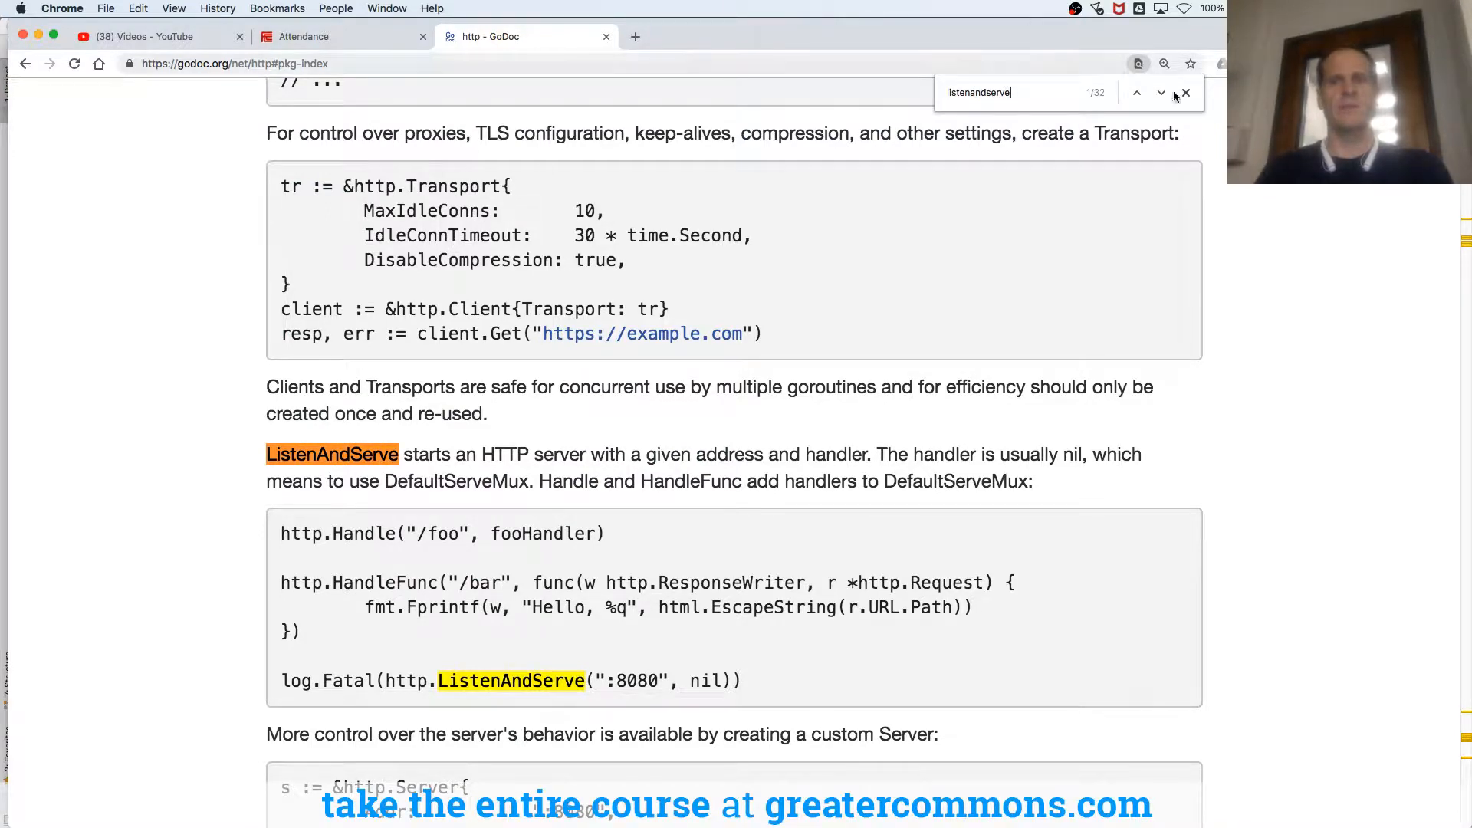
left_click(1161, 94)
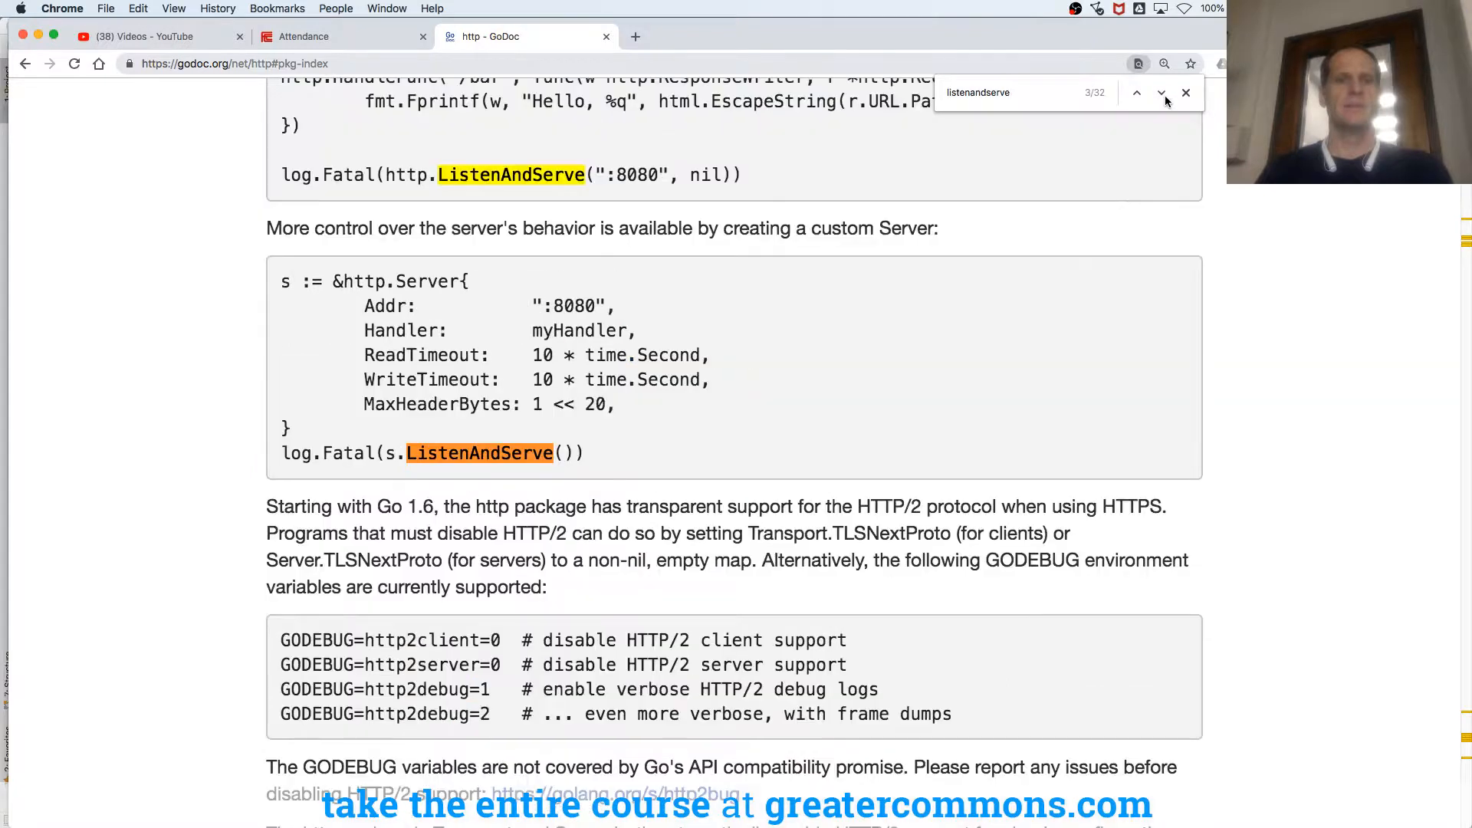
left_click(1161, 92)
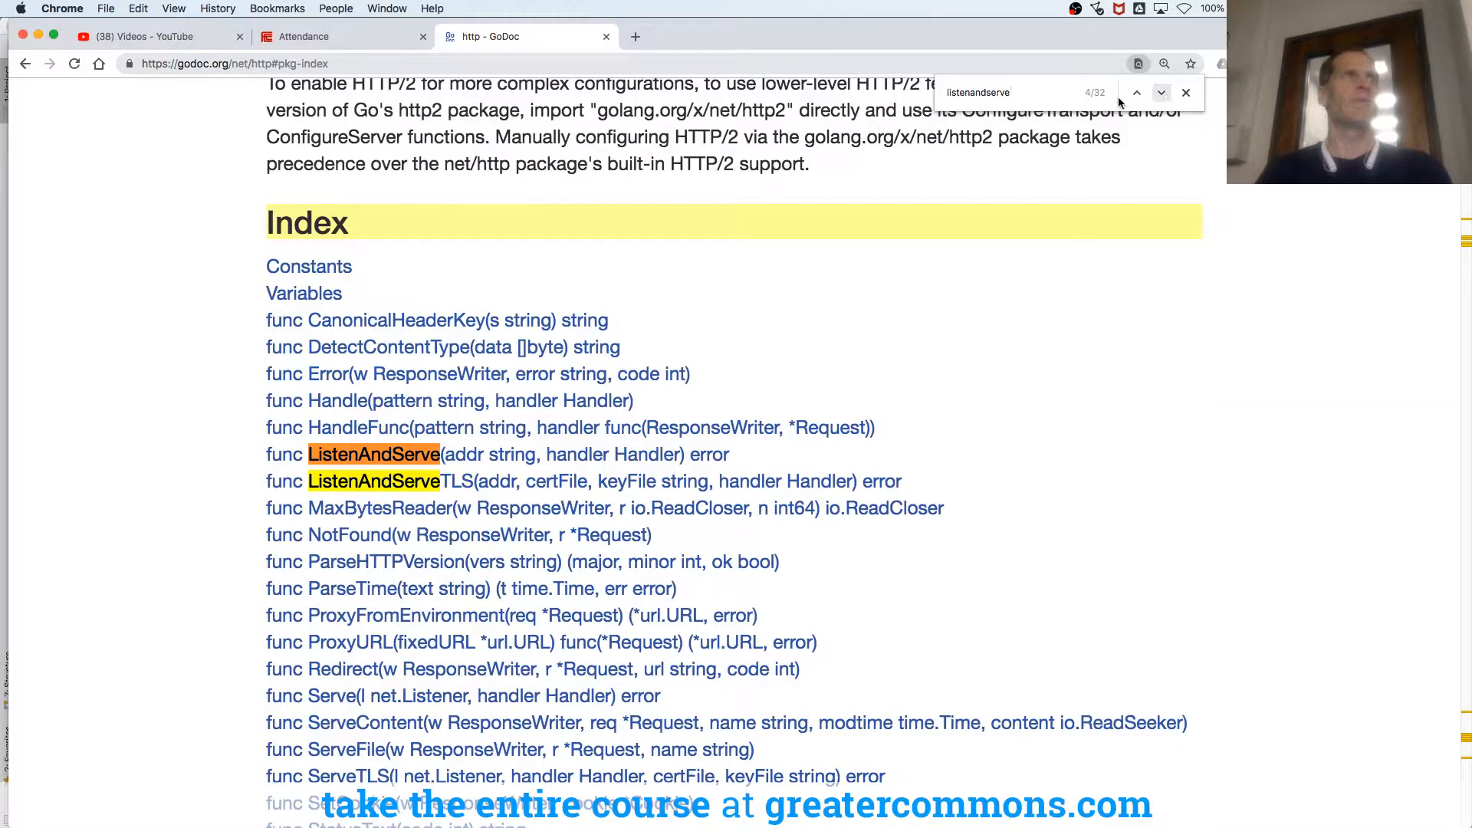
scroll("down", 3)
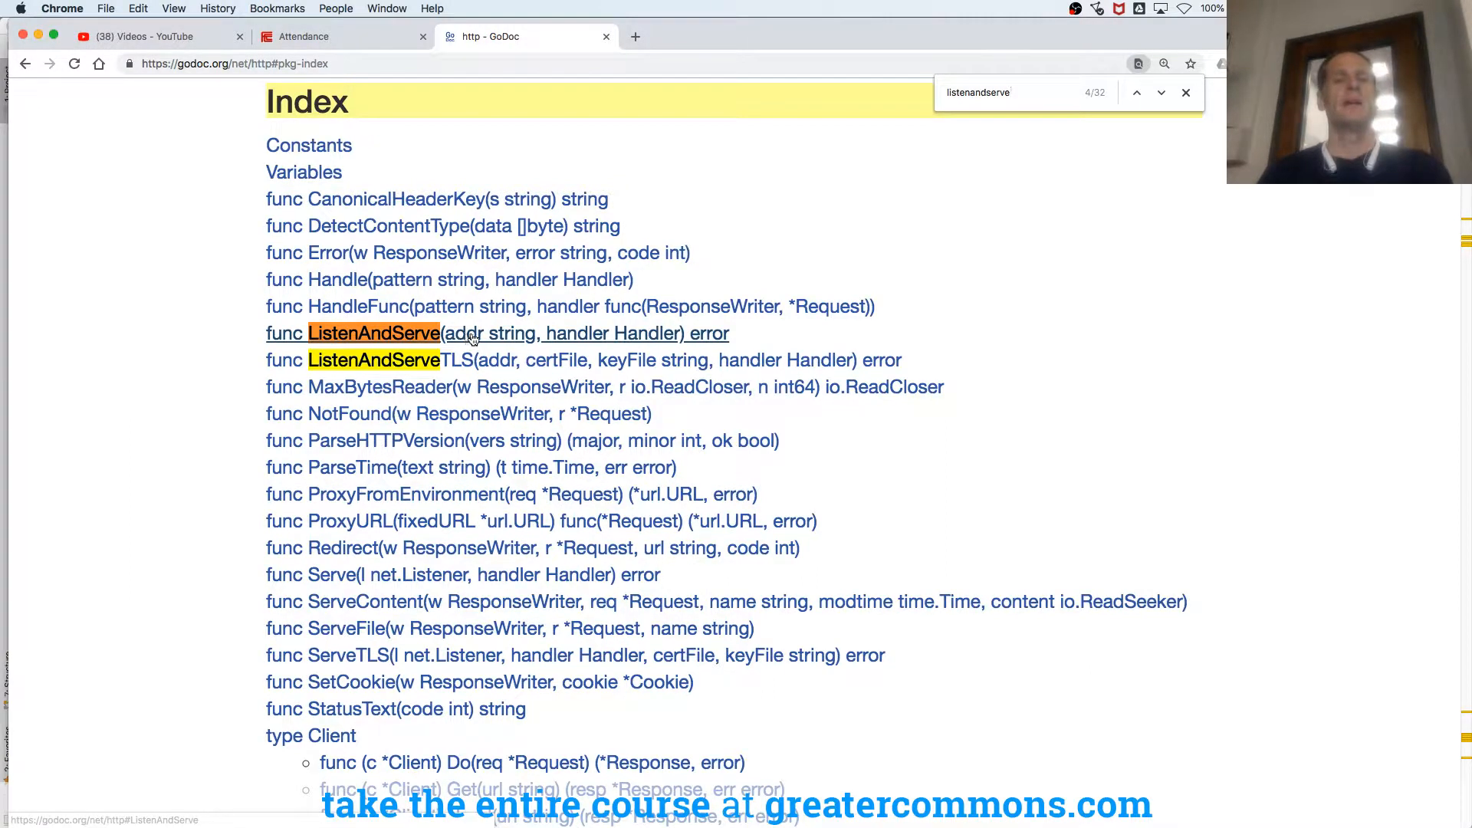
mouse_move(497, 319)
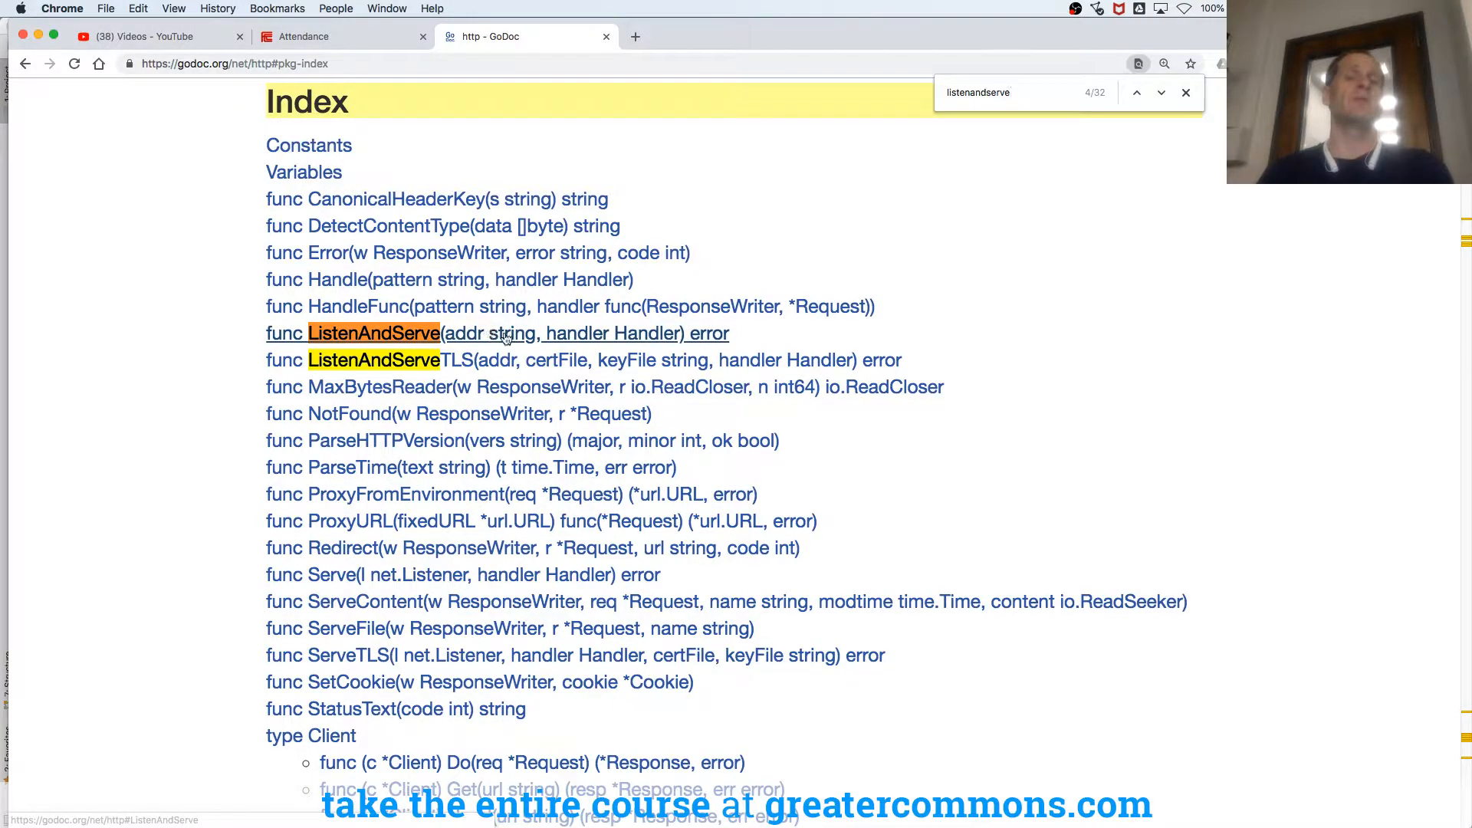
mouse_move(664, 346)
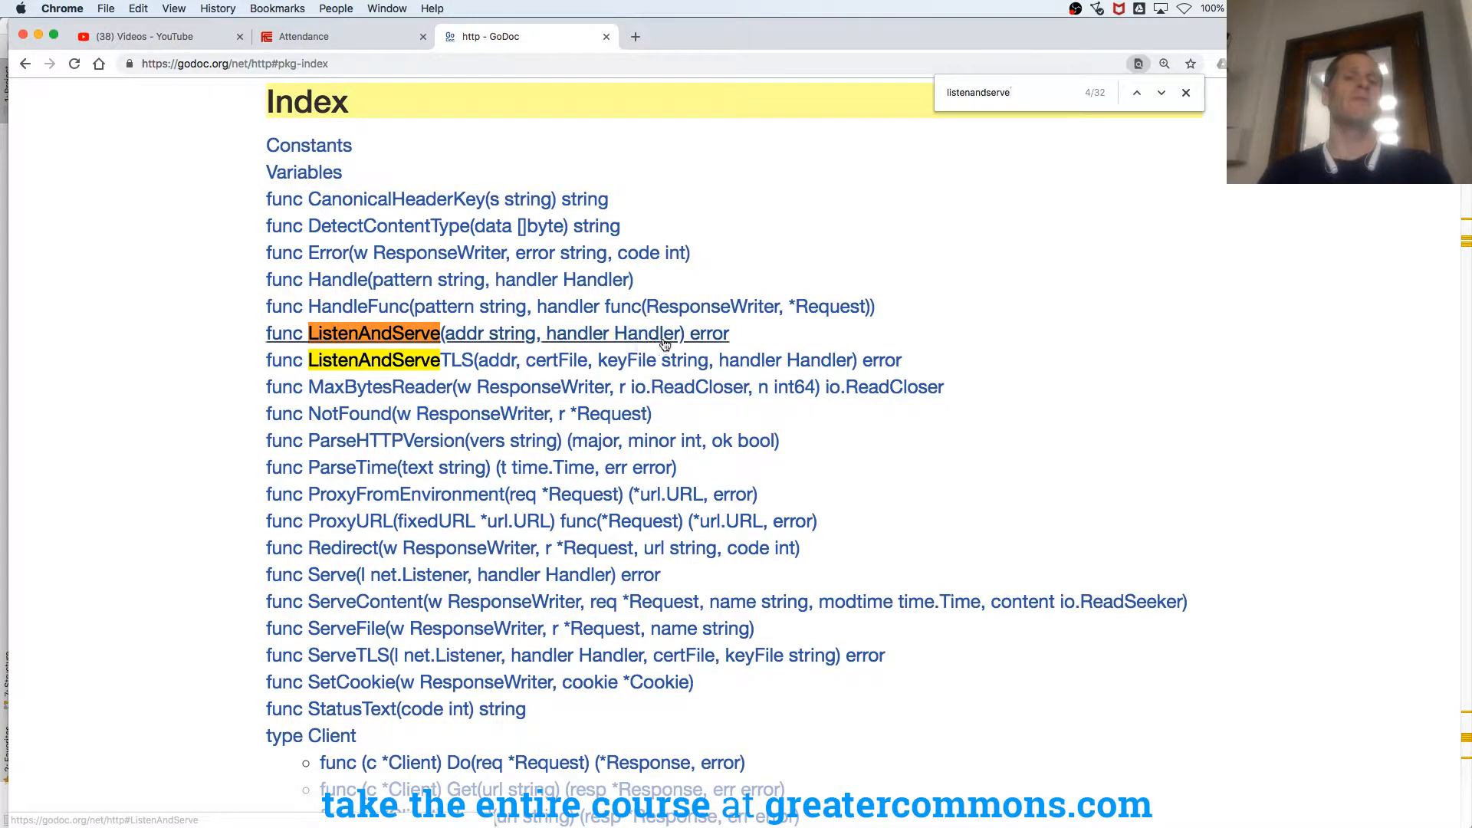
Step: Jump from the Index to the ListenAndServe function documentation with its Hello world example
left_click(375, 332)
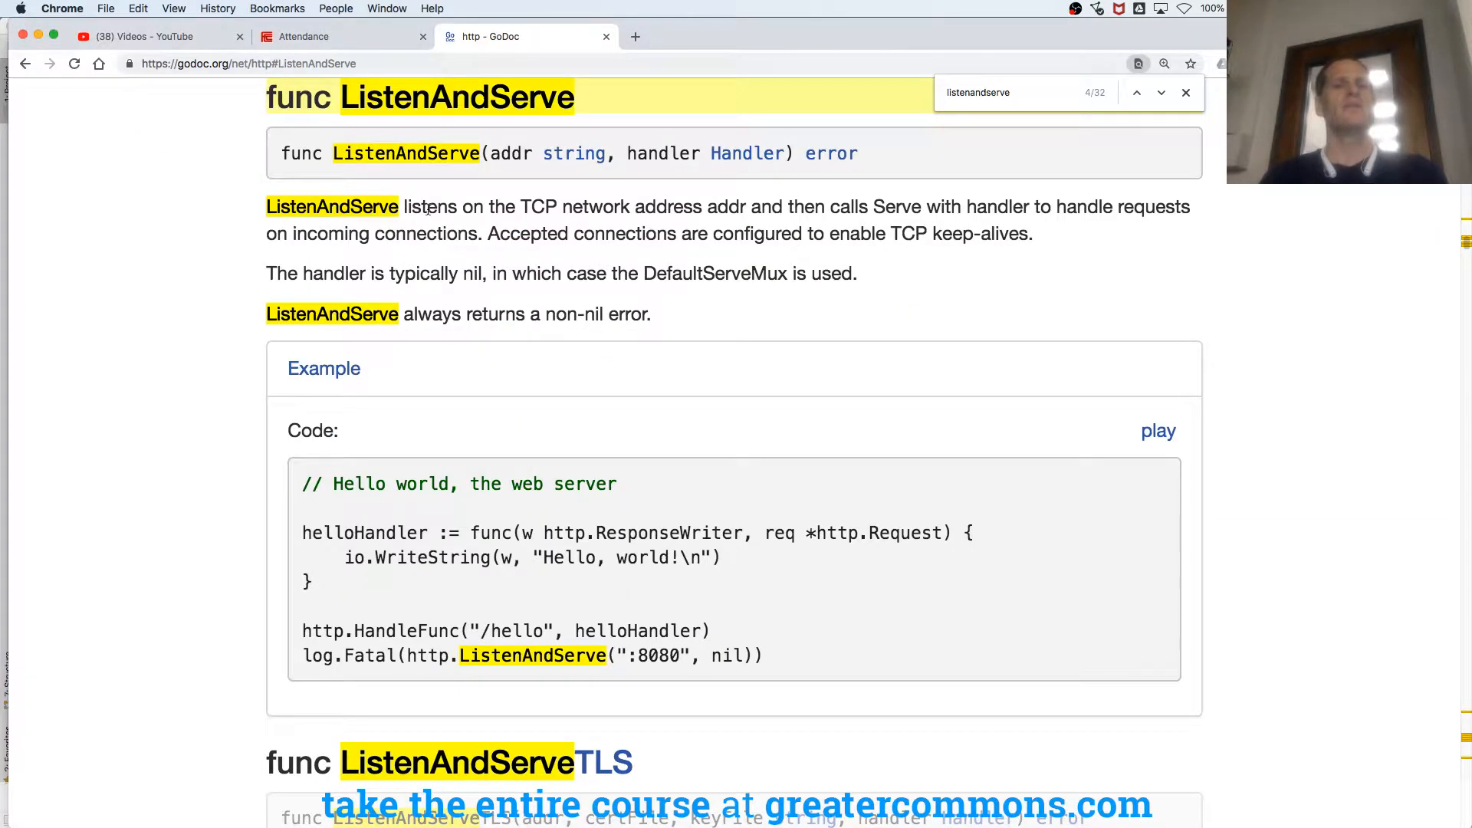
double_click(428, 207)
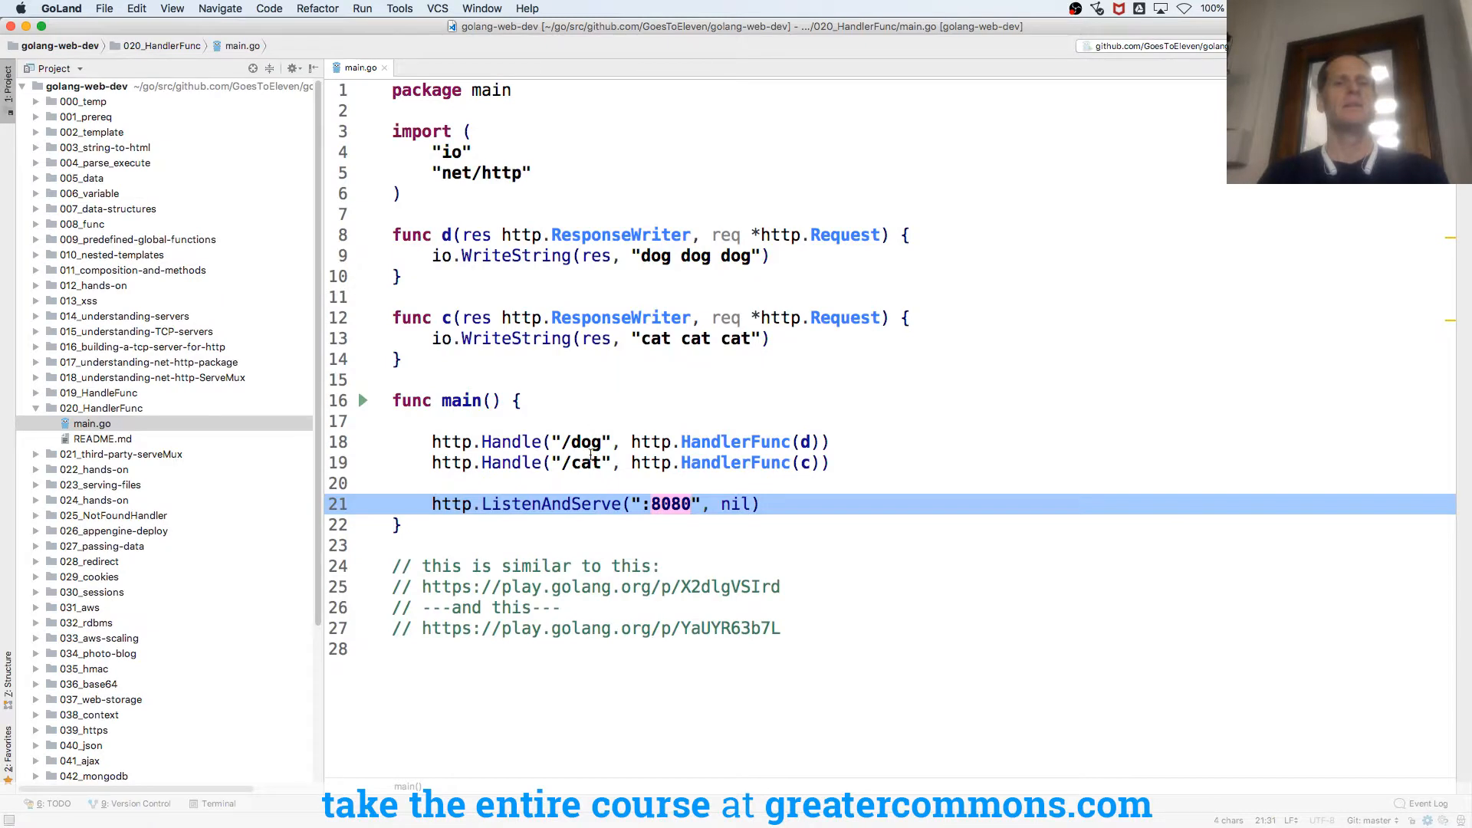
left_click(671, 504)
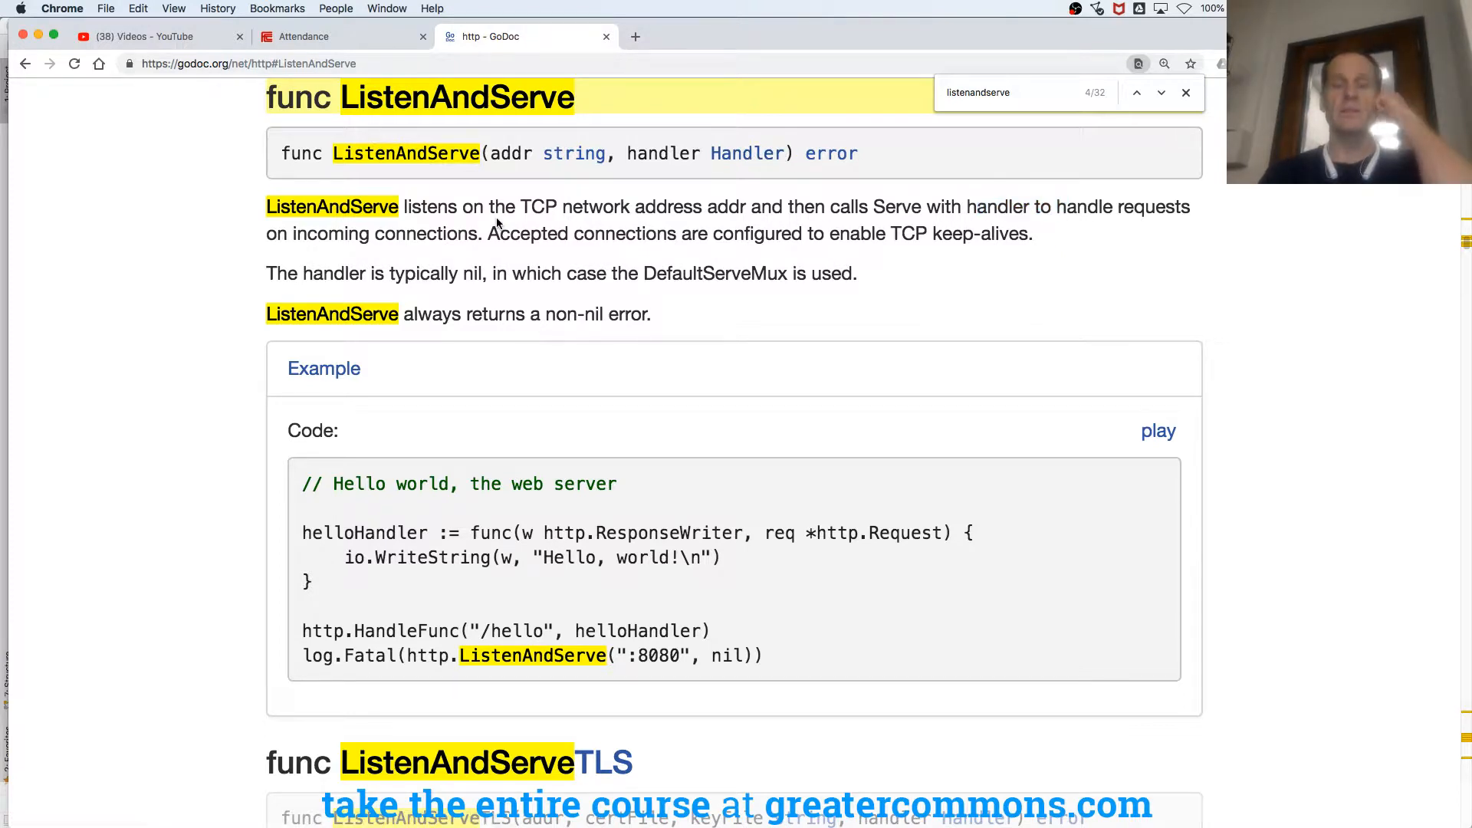
Step: Select the TCP keep-alives sentences in the ListenAndServe description while explaining them
left_click_drag(490, 233, 849, 233)
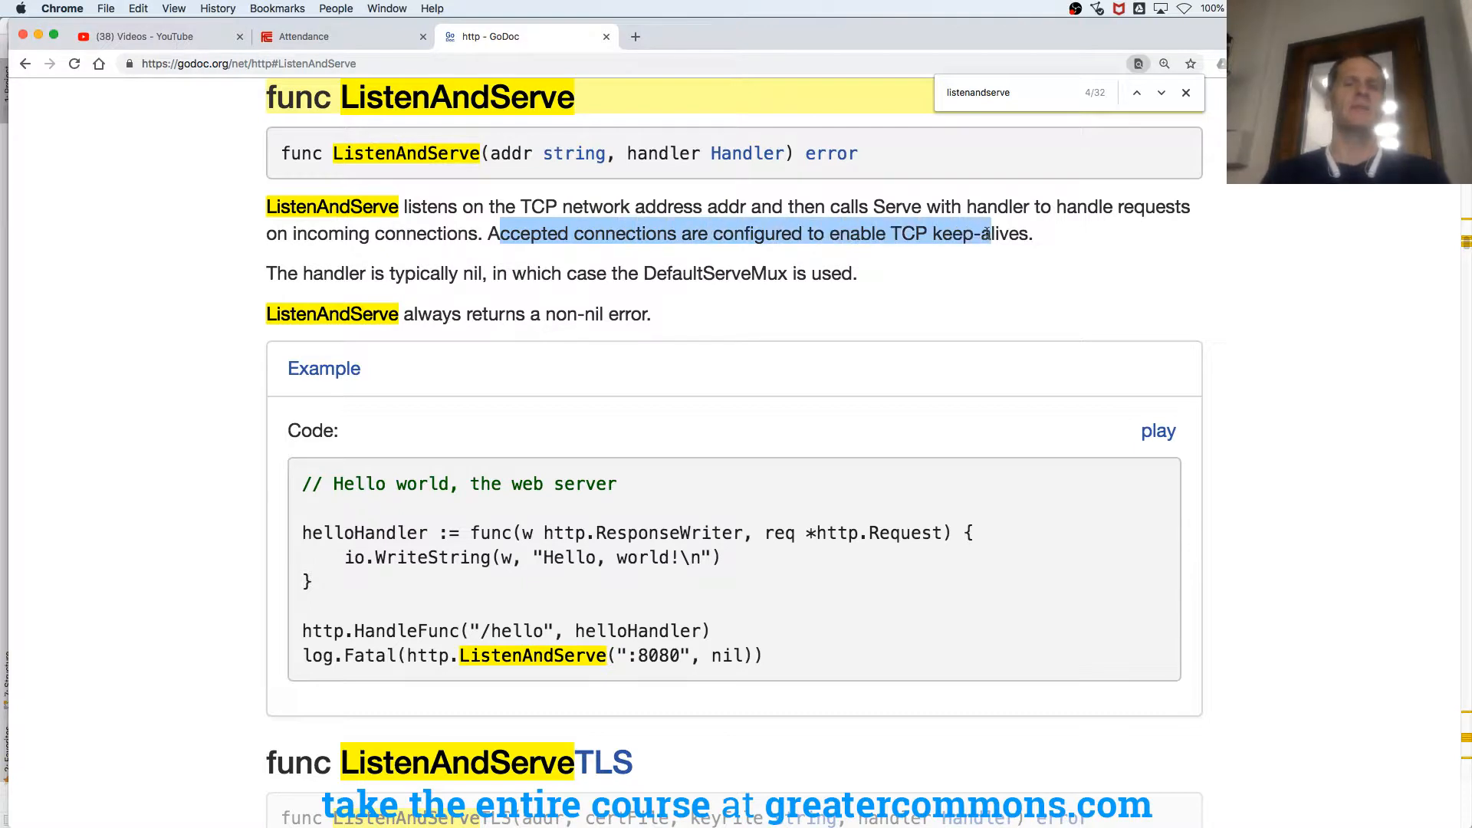
left_click_drag(986, 234, 827, 273)
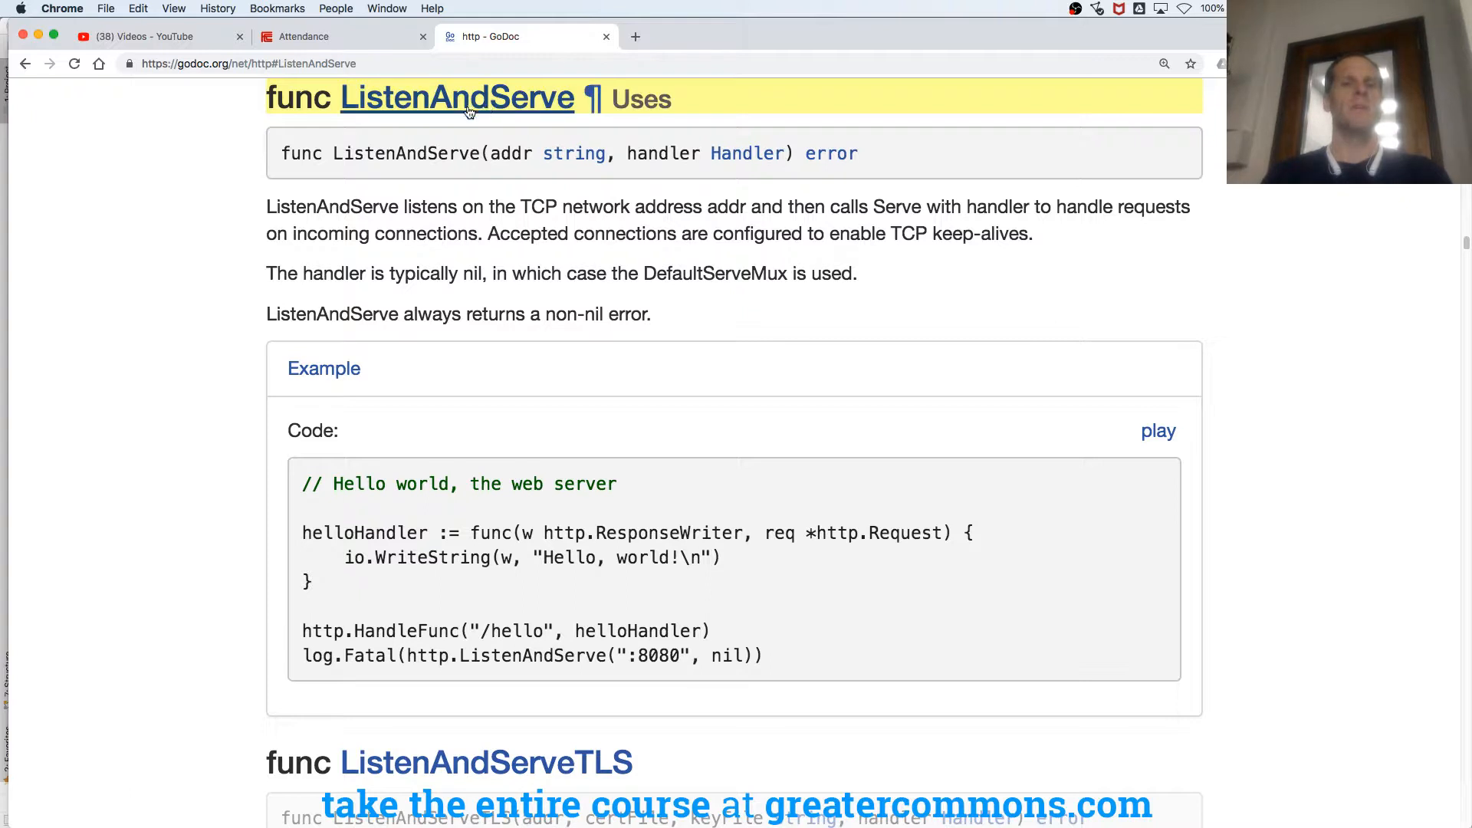
Step: Open the ListenAndServe source in server.go on golang.org in a new tab
right_click(457, 98)
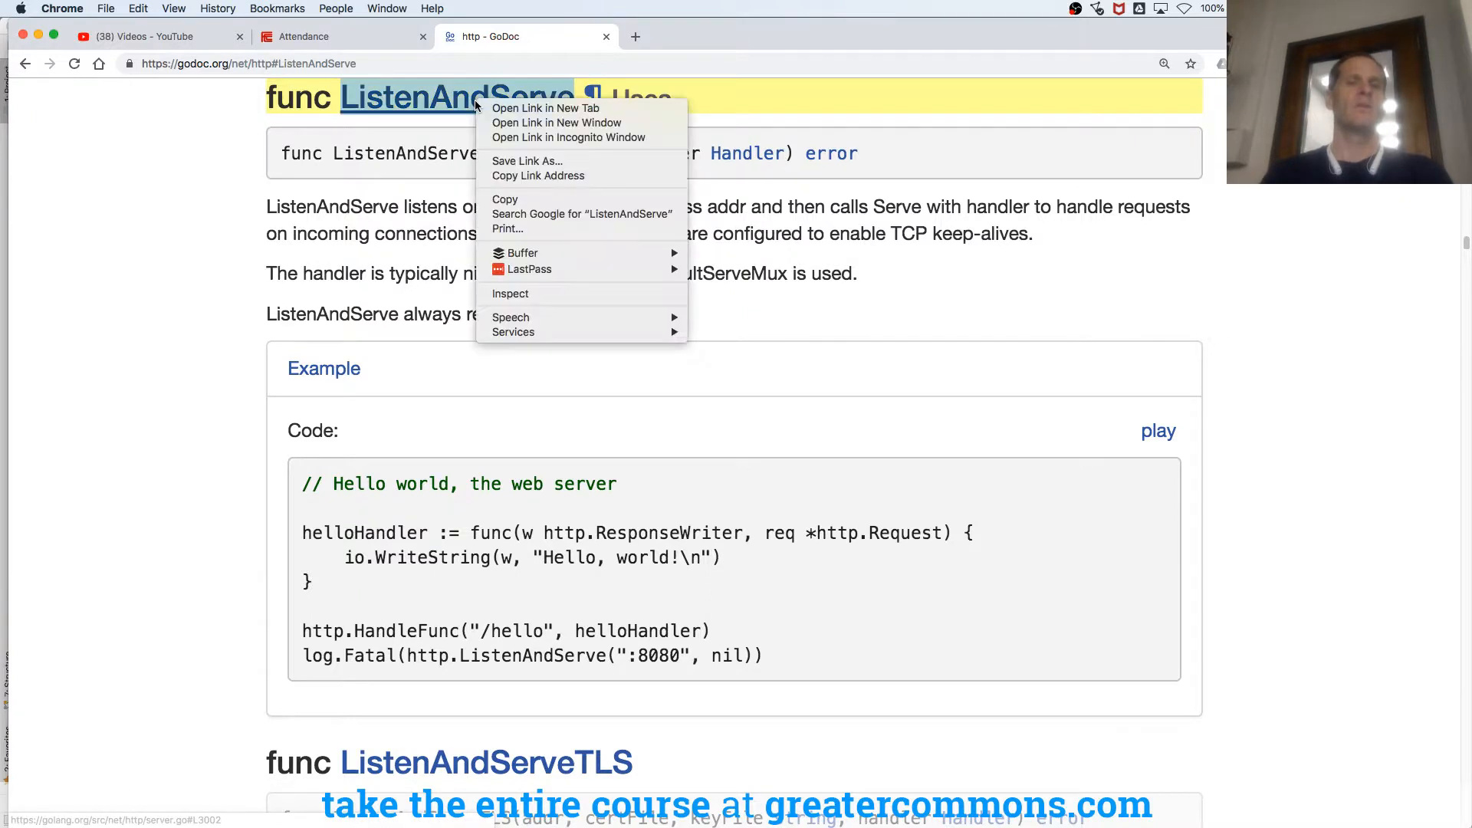
mouse_move(546, 107)
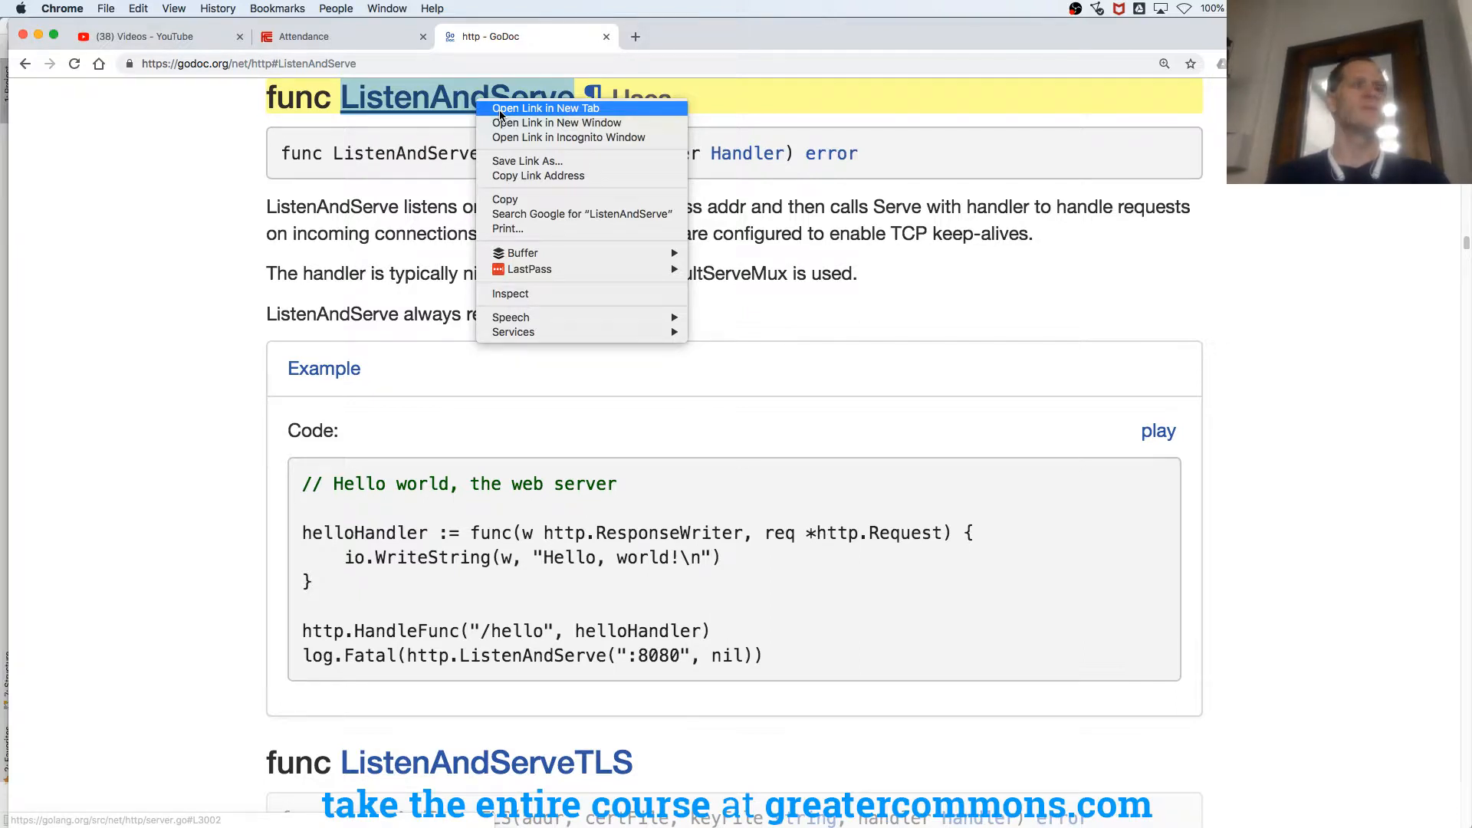
left_click(546, 107)
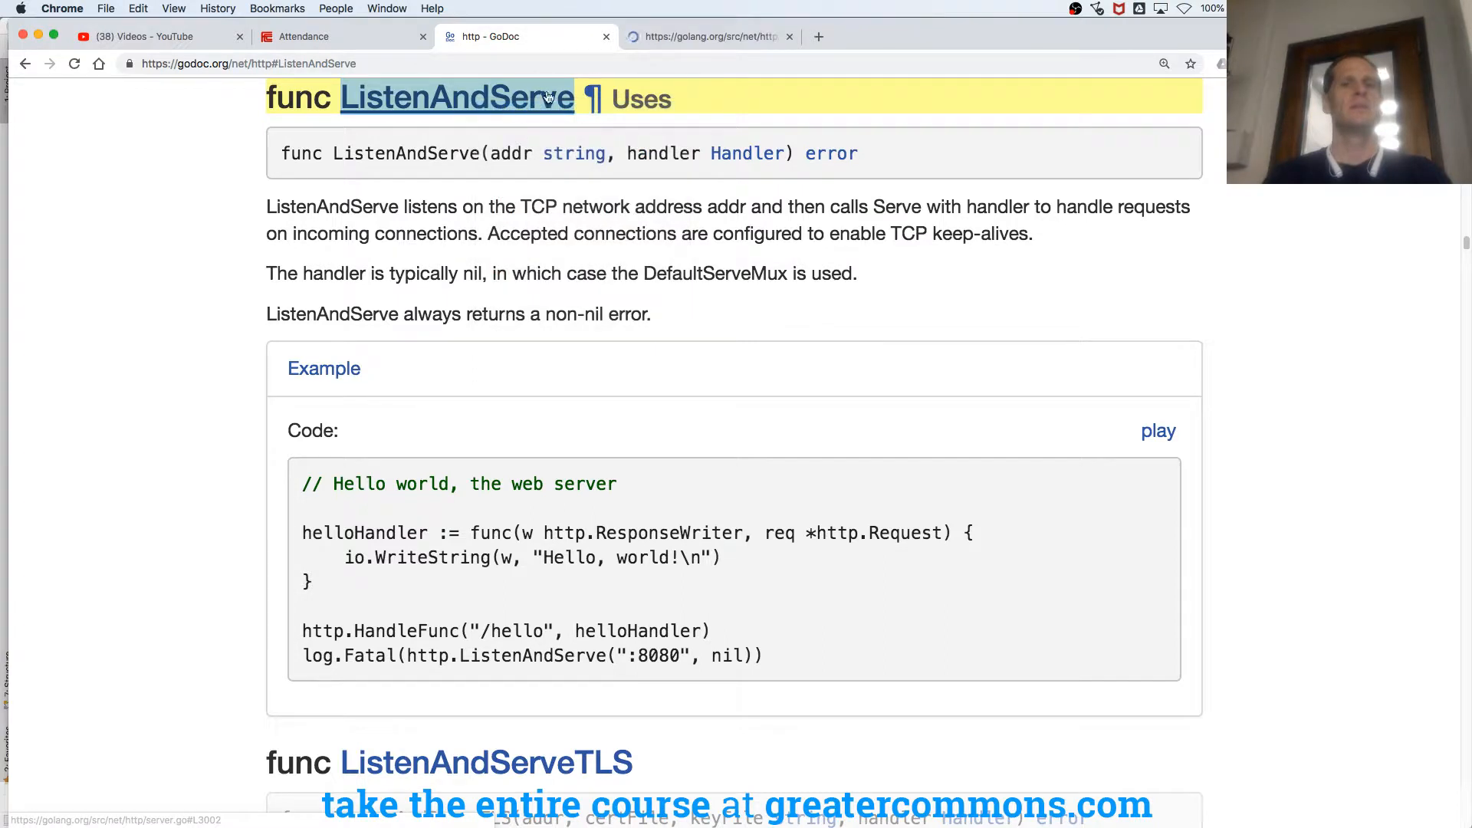
left_click(709, 35)
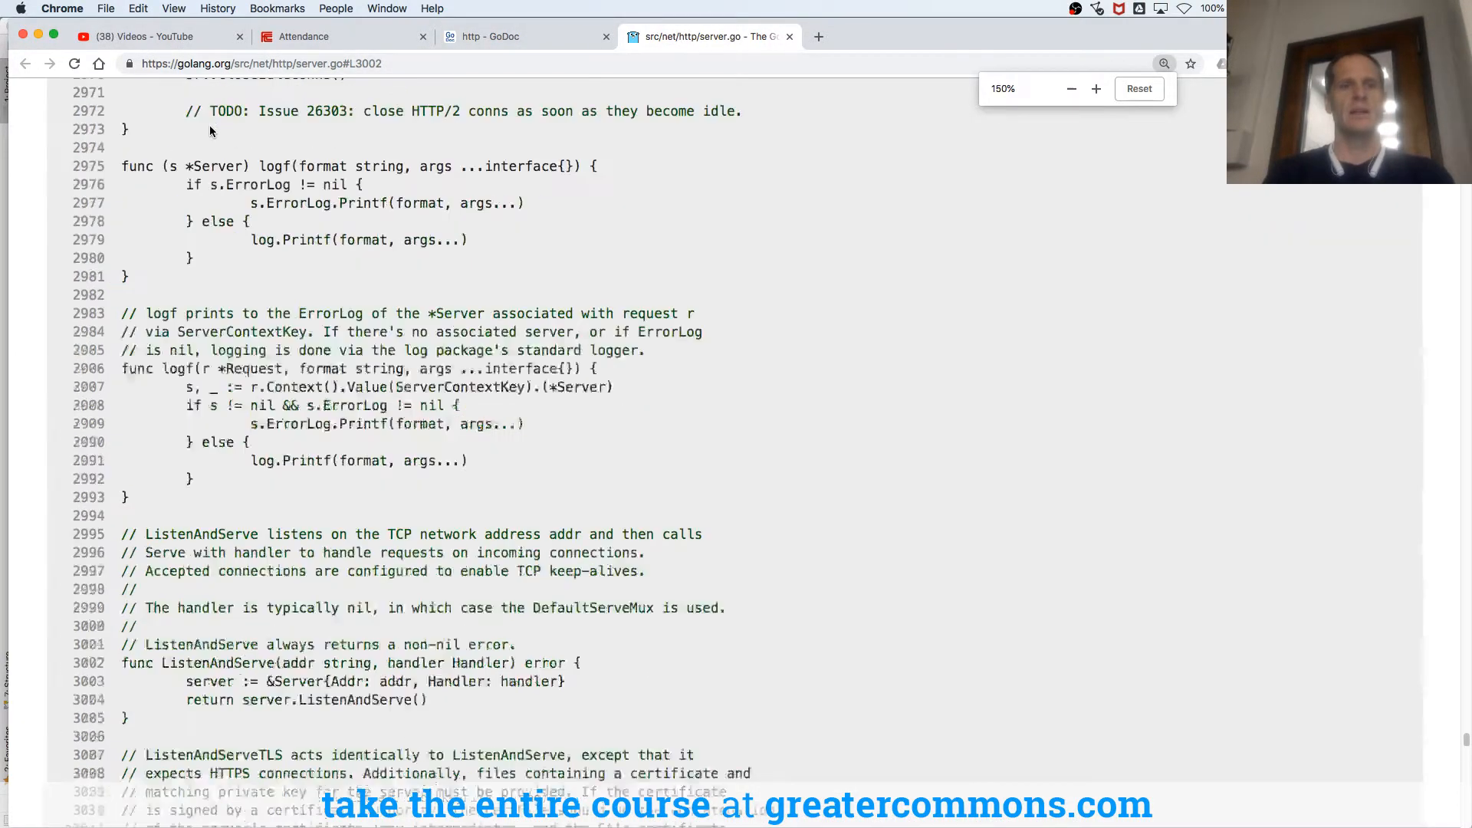
left_click(1095, 89)
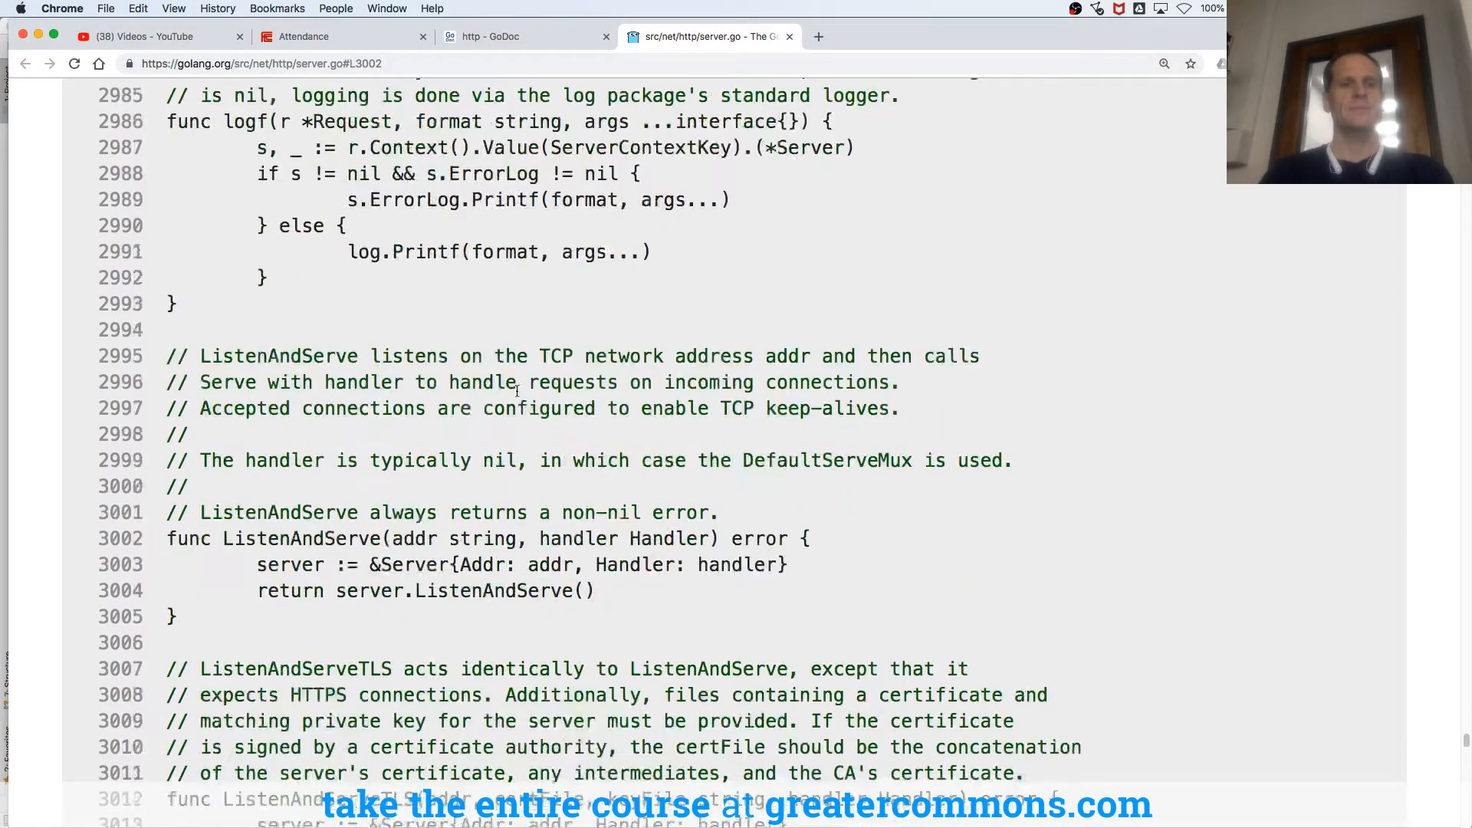
scroll("down", 3)
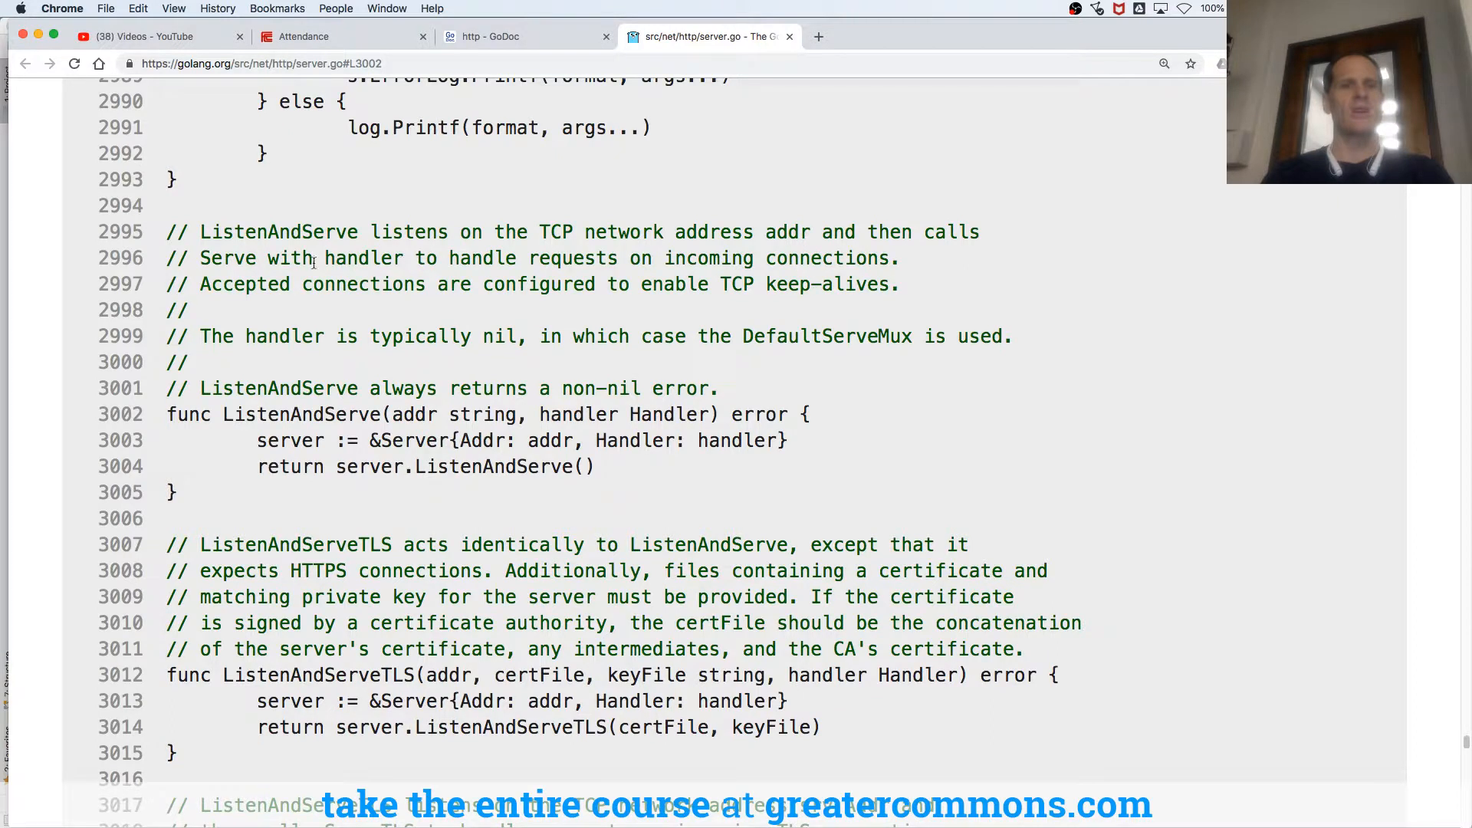
double_click(365, 257)
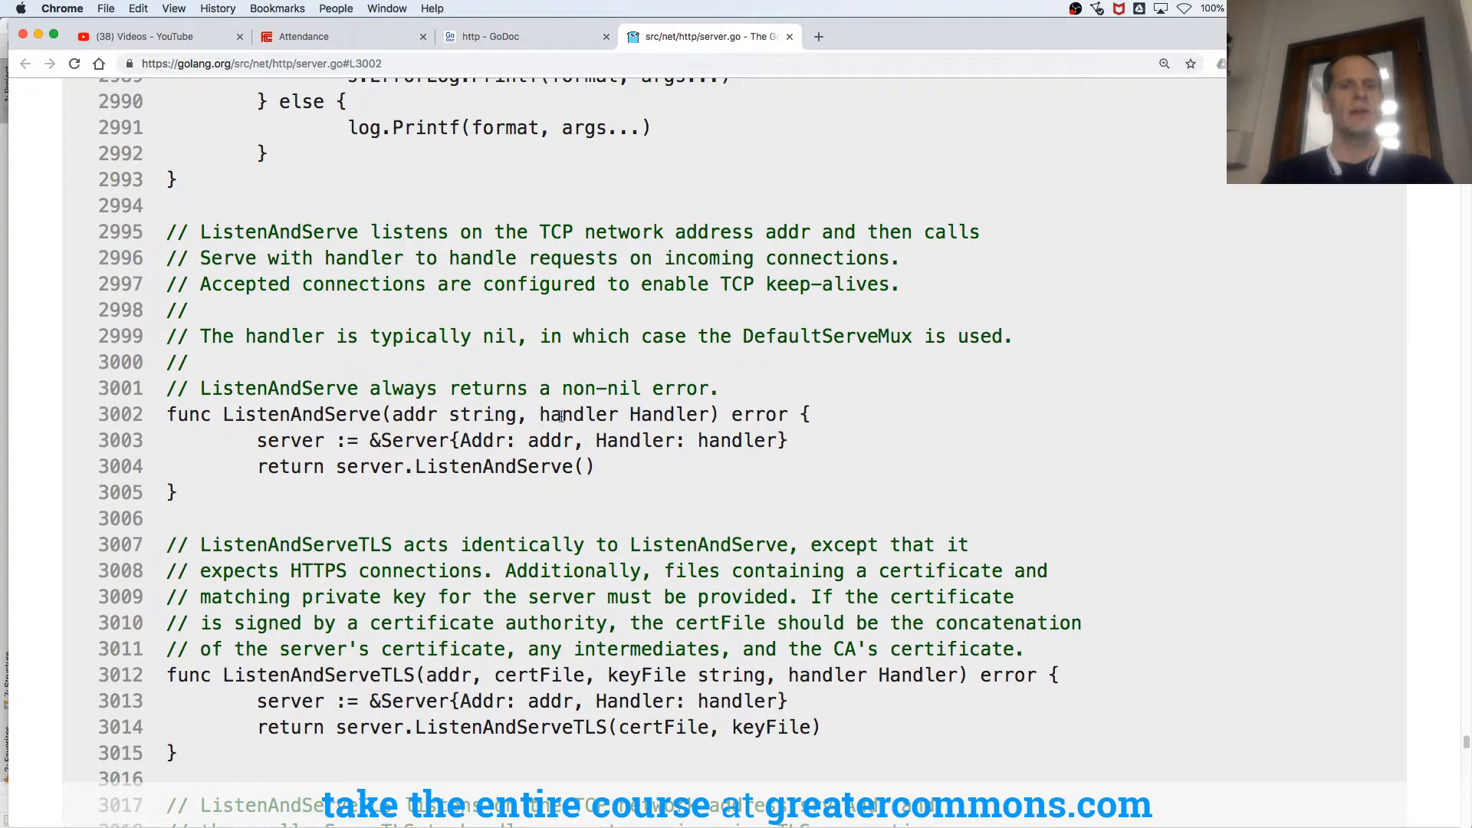
double_click(578, 414)
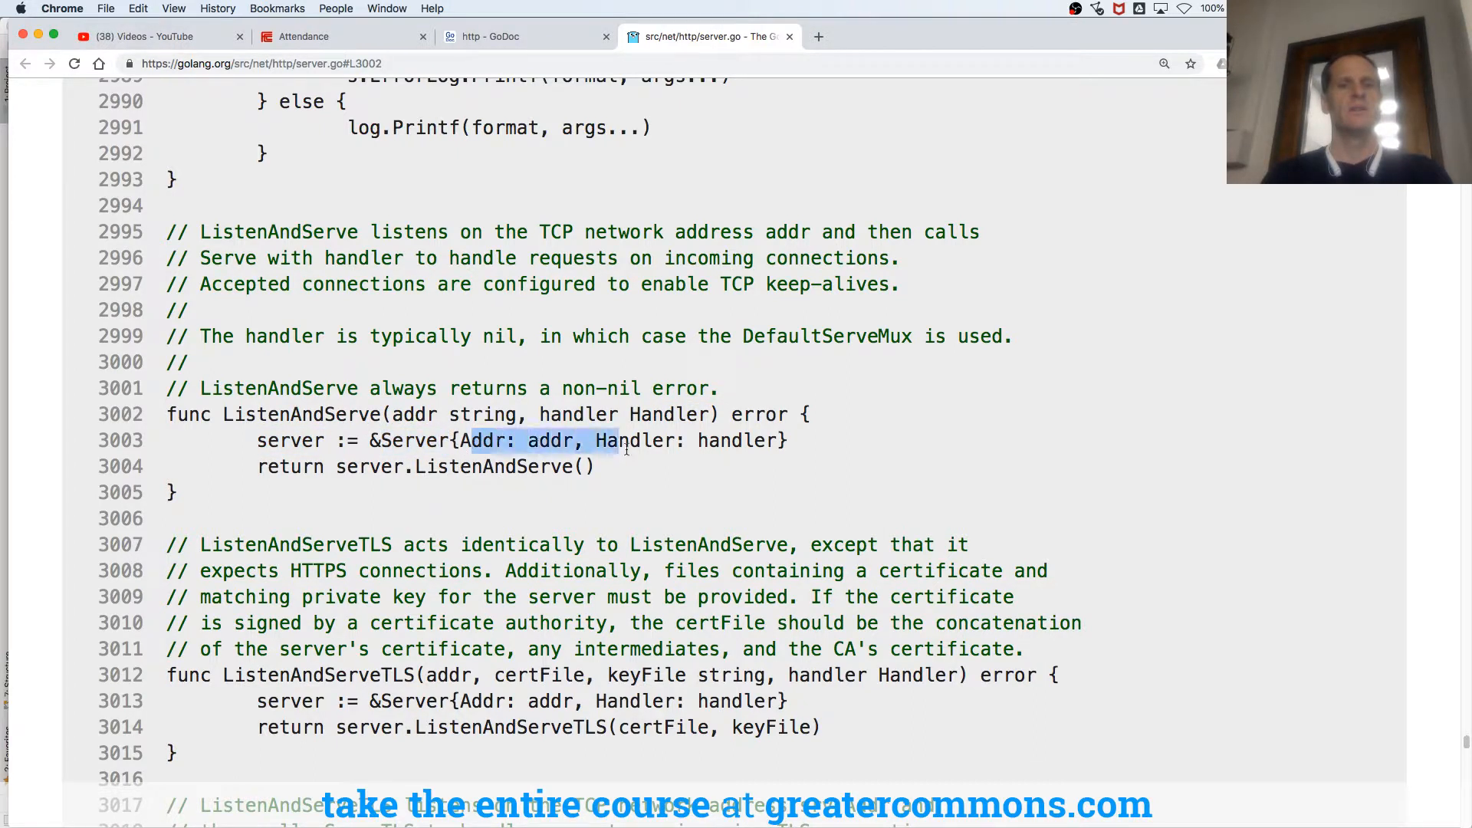
left_click(368, 466)
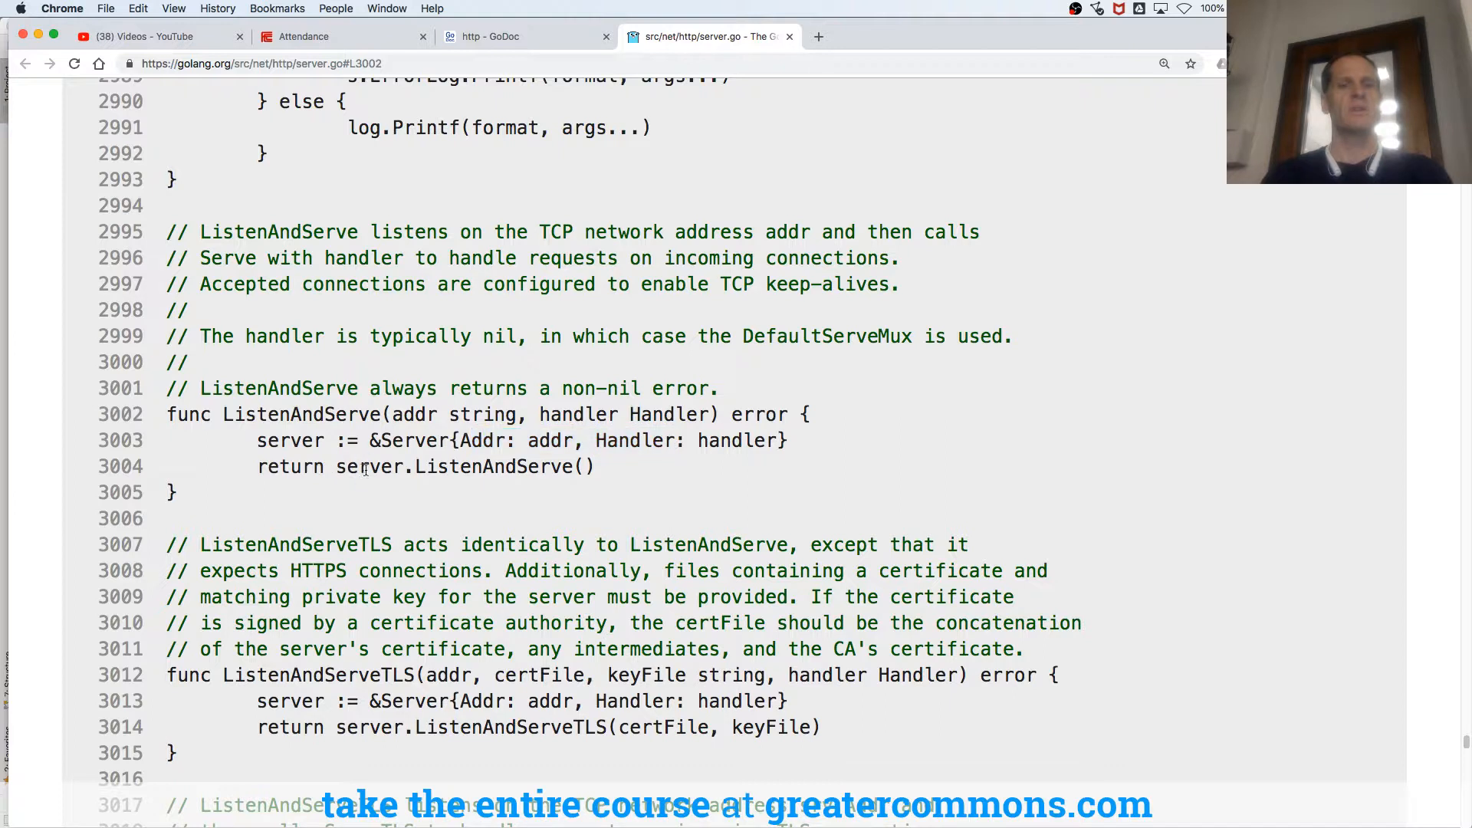
triple_click(426, 466)
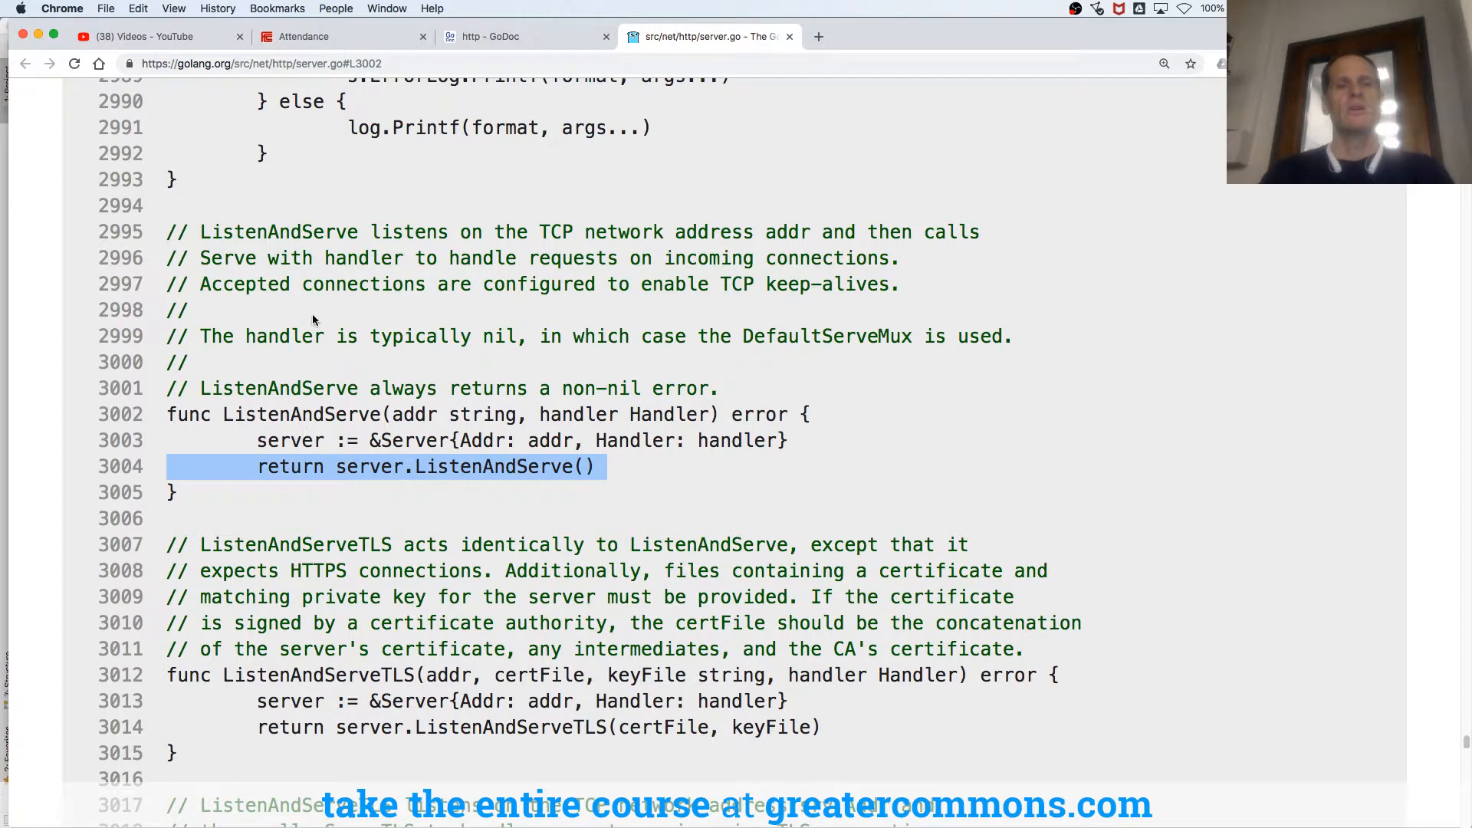
double_click(228, 257)
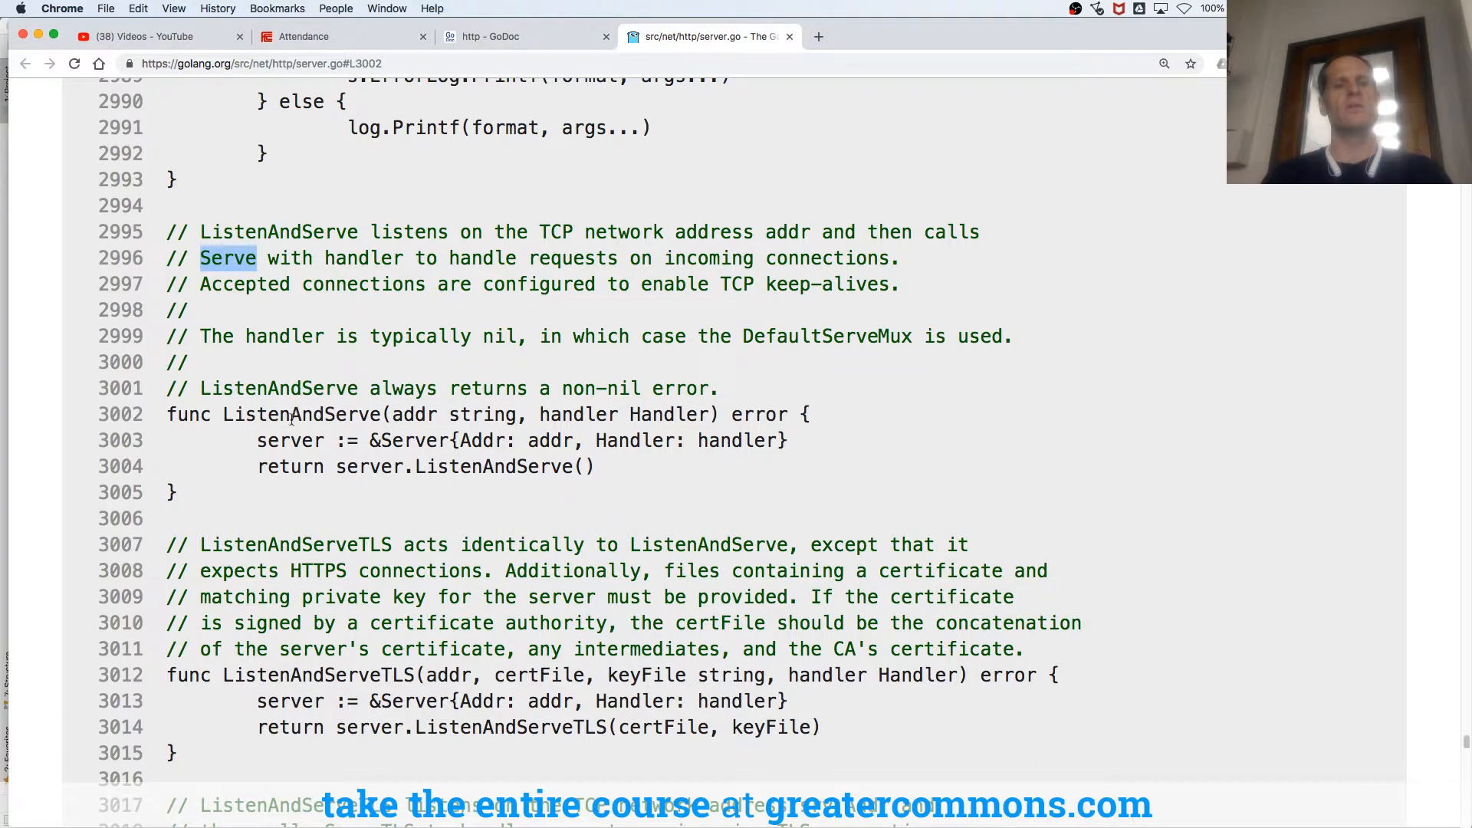
double_click(290, 440)
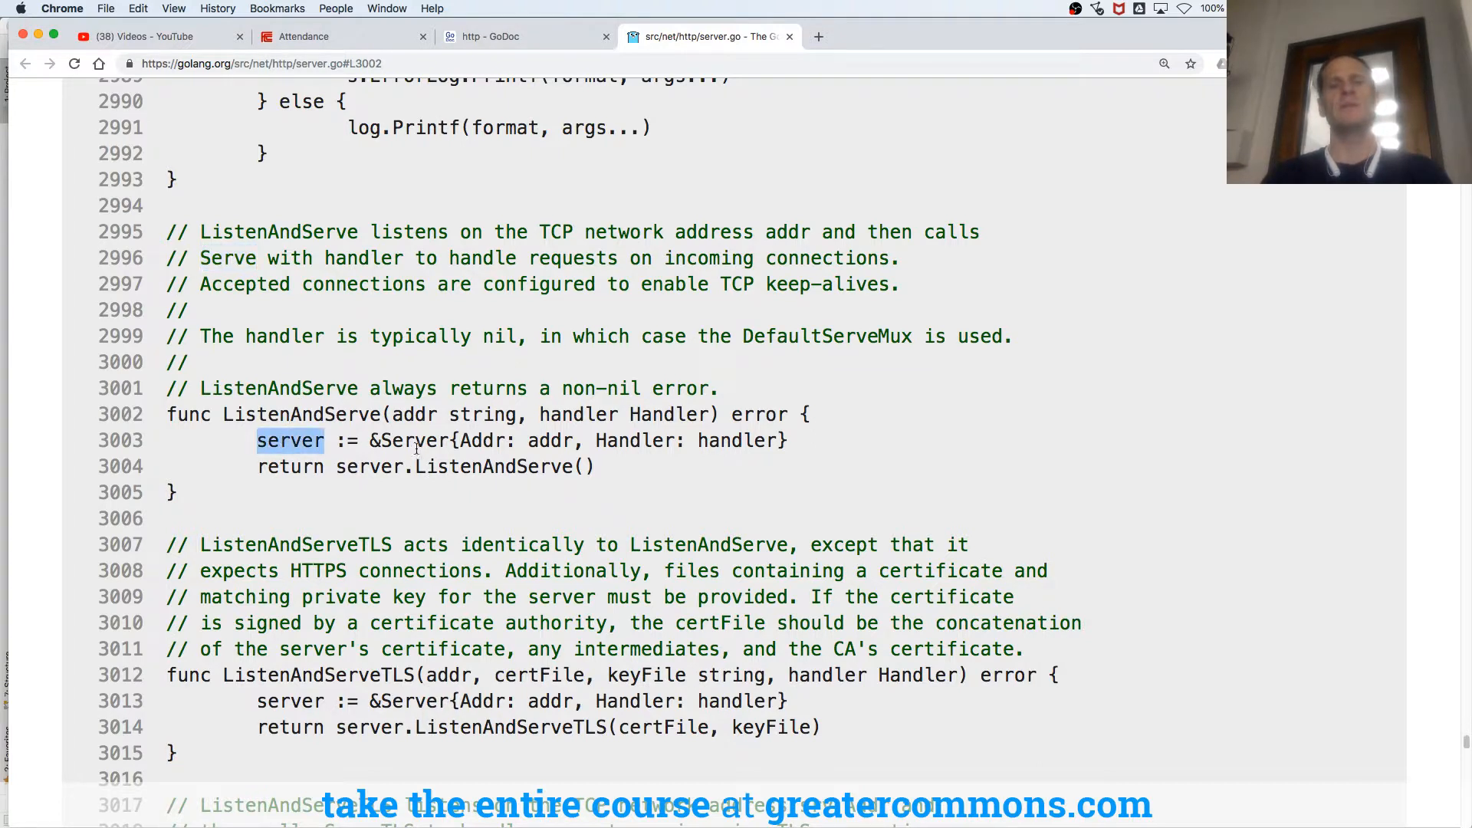
double_click(412, 440)
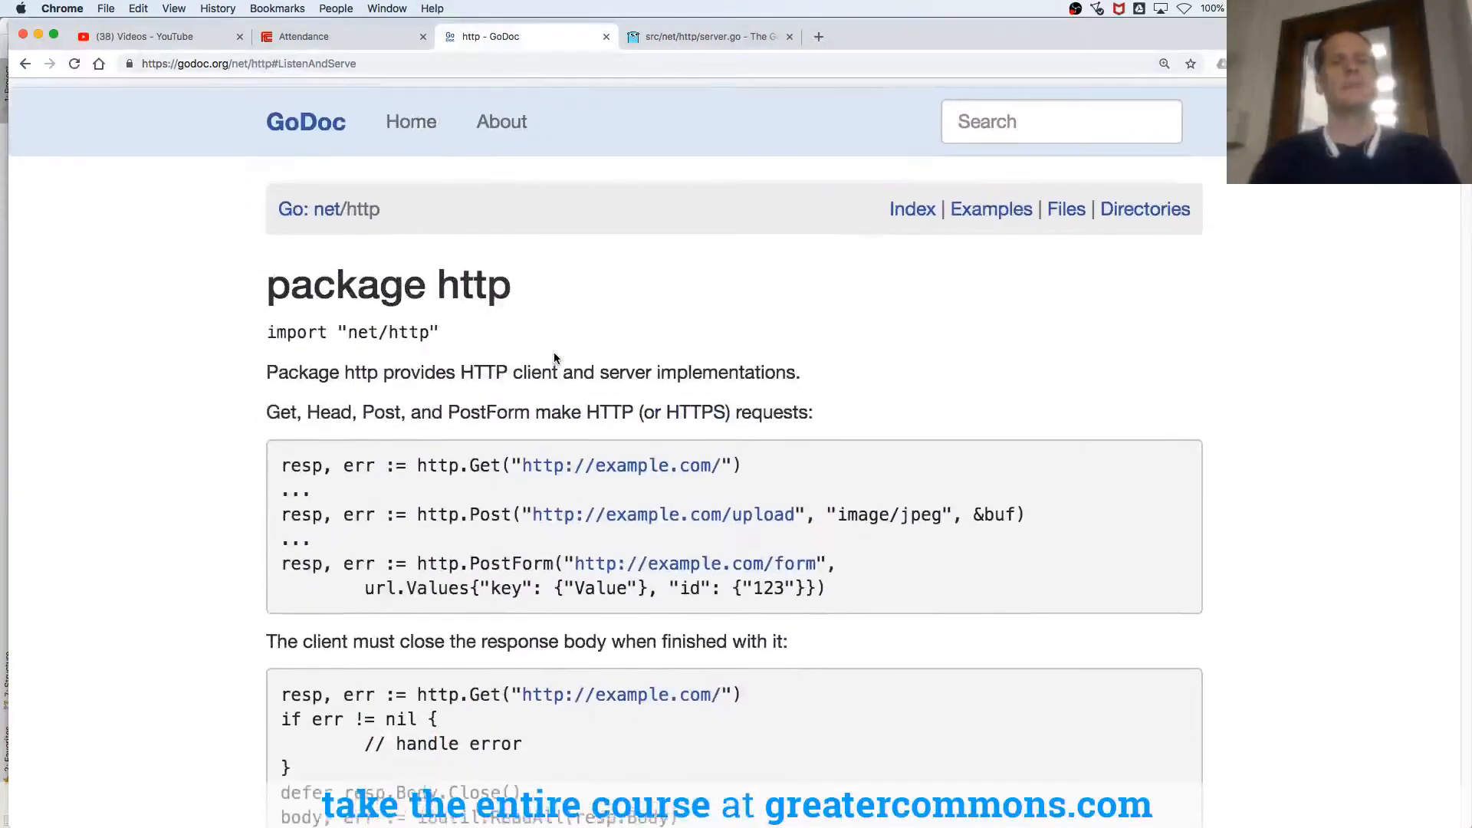
Step: Search the GoDoc page for 'serve' and jump from the Index to the ListenAndServe documentation
type("serve")
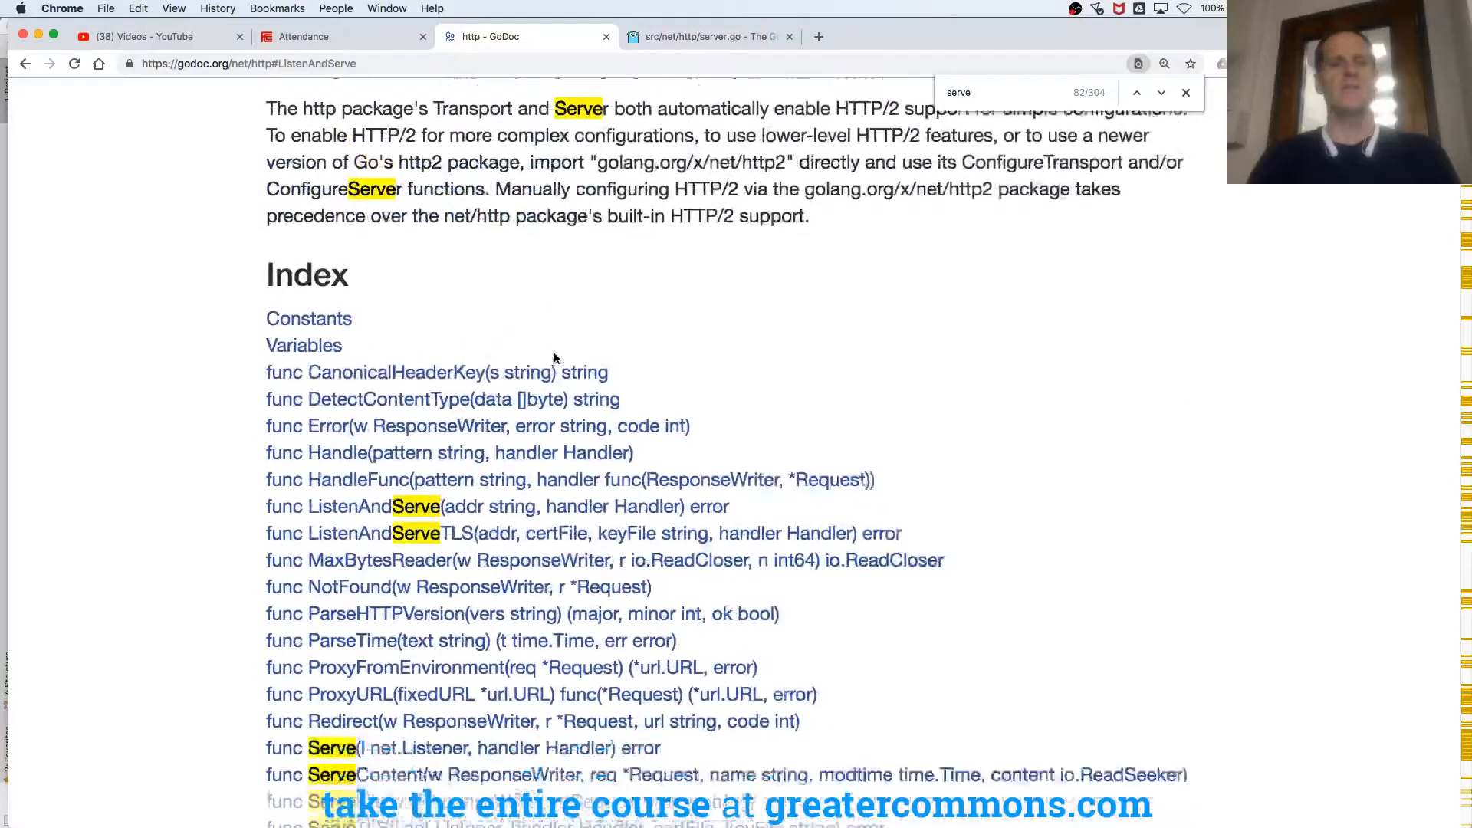
scroll("down", 3)
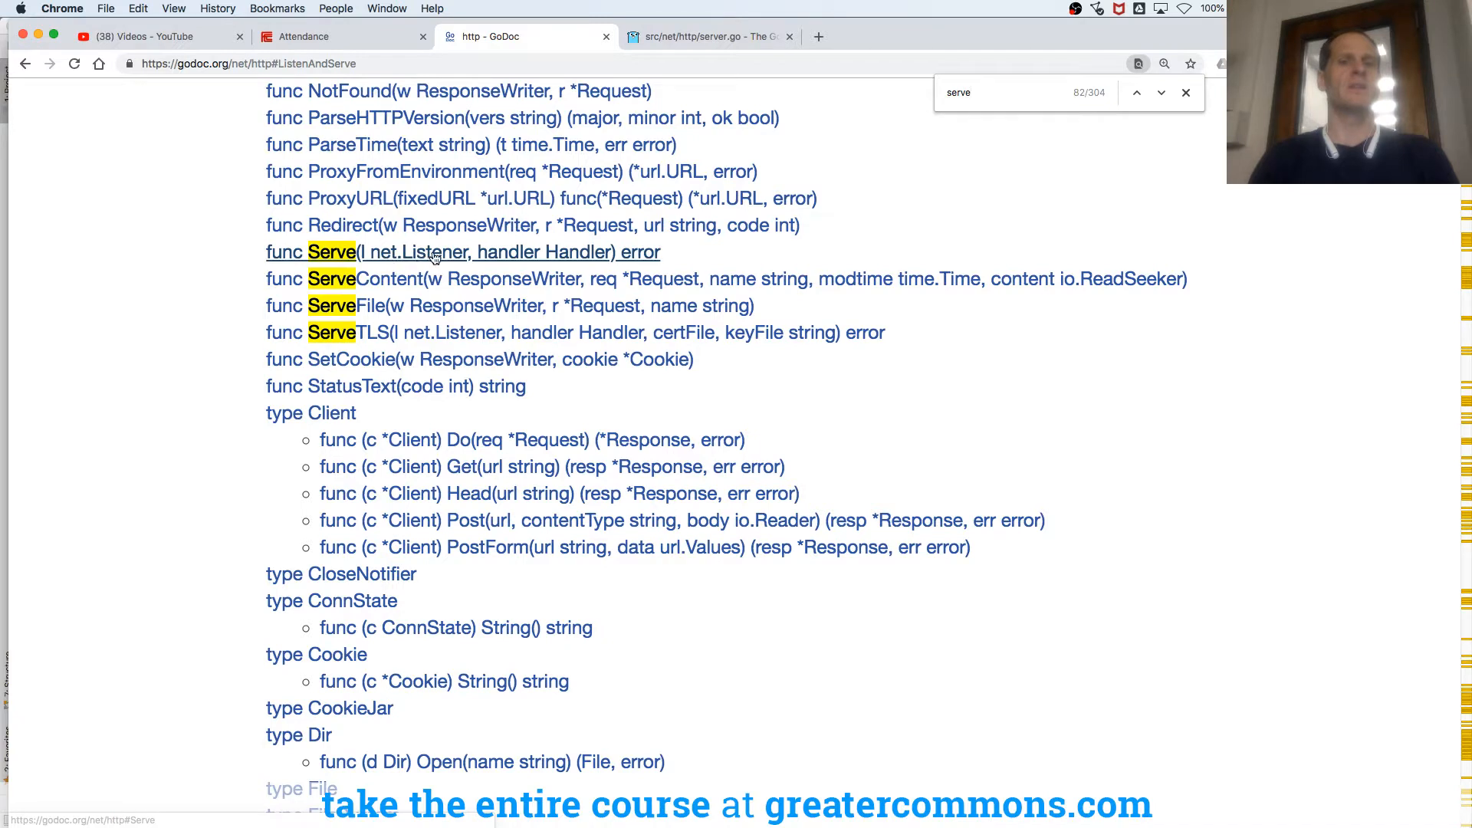
scroll("down", 3)
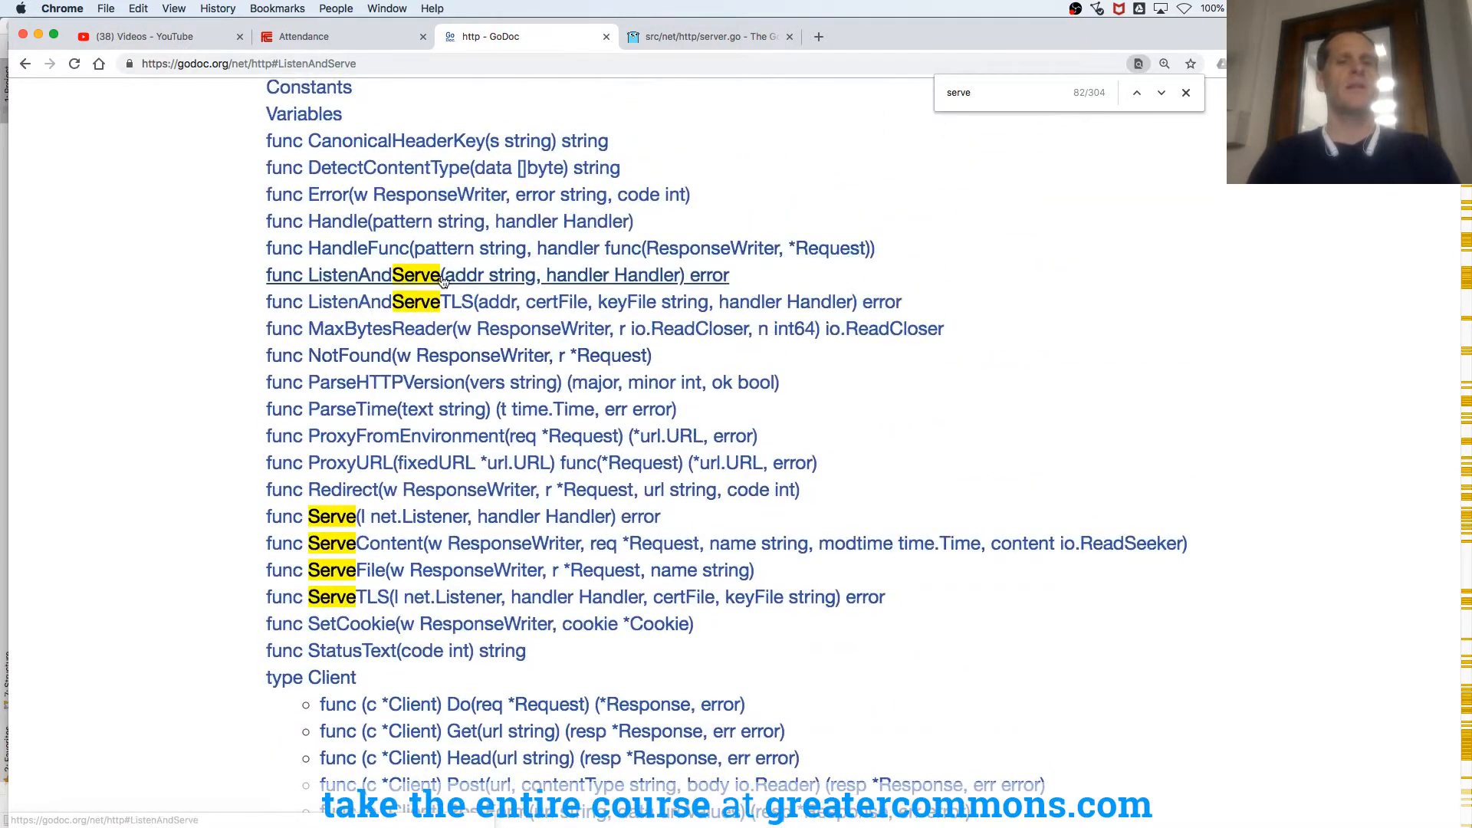
left_click(380, 275)
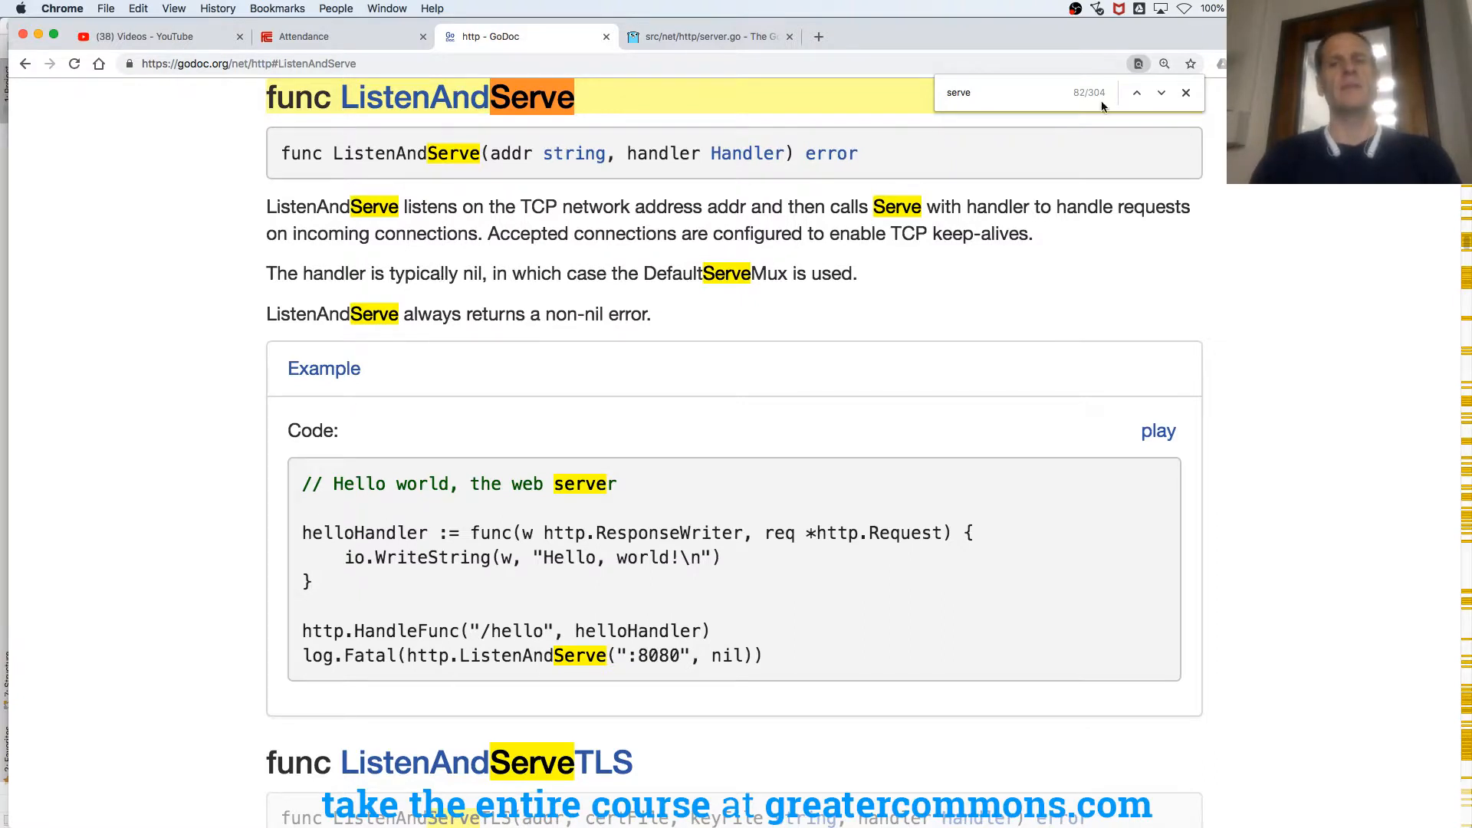
Step: Clear the 'serve' search highlights and highlight the word nil in the handler note
left_click(1186, 92)
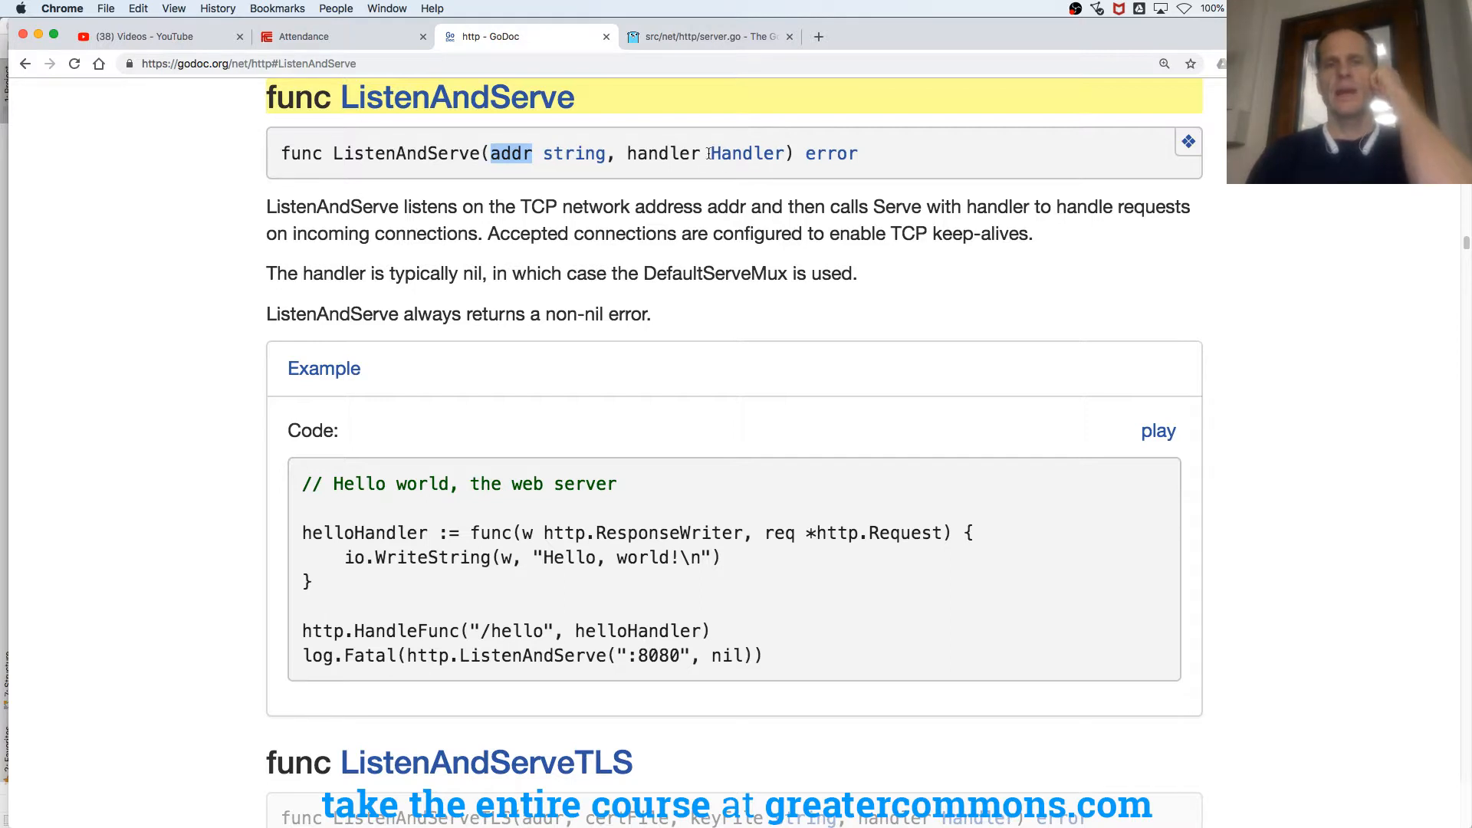
double_click(472, 273)
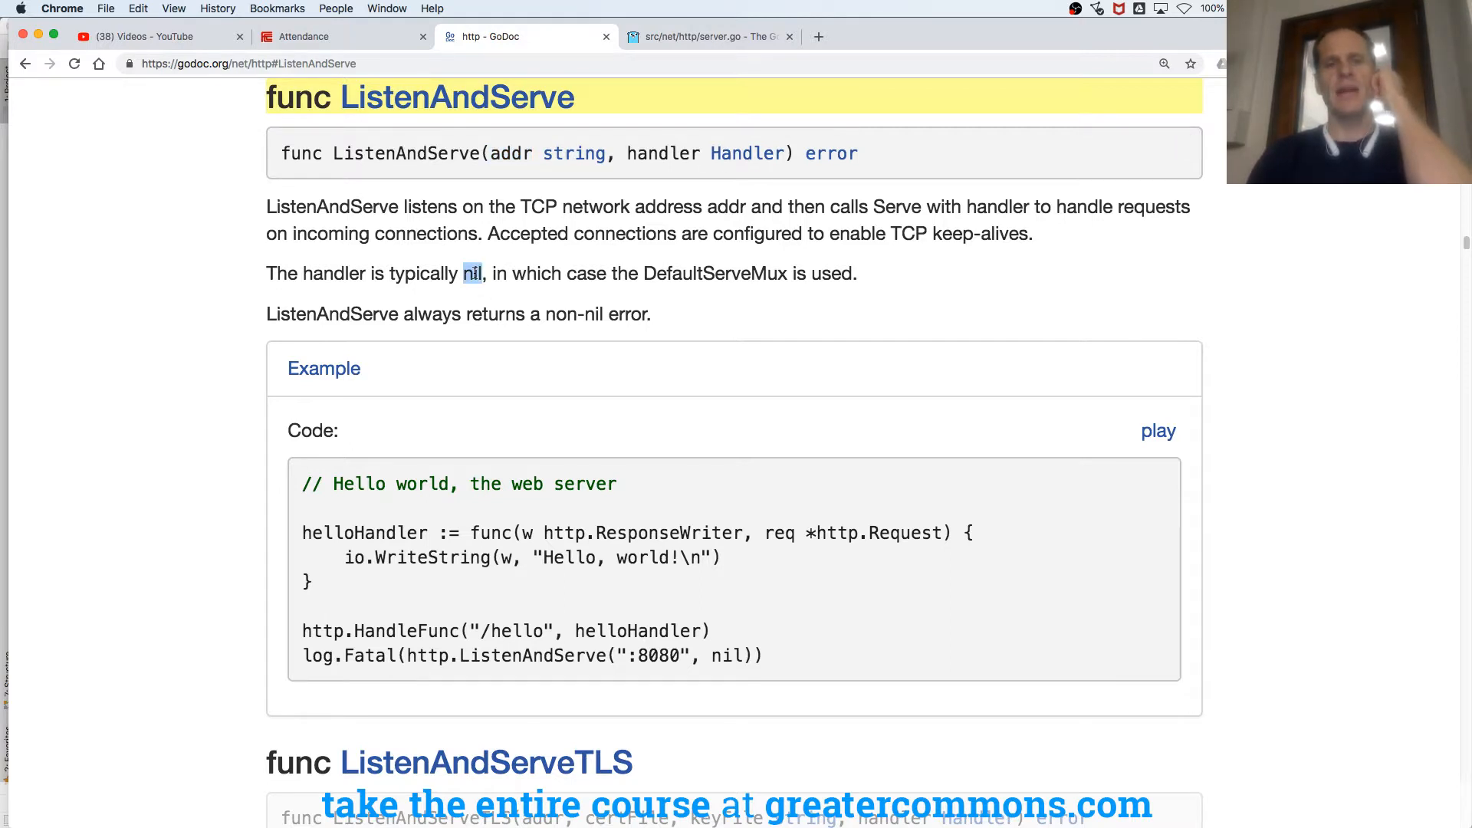